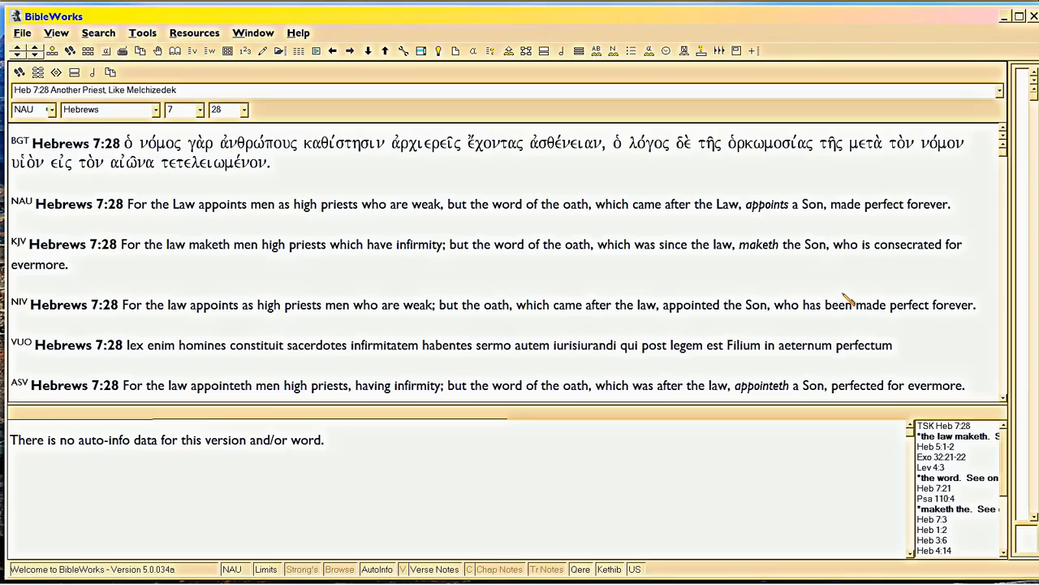
mouse_move(841, 299)
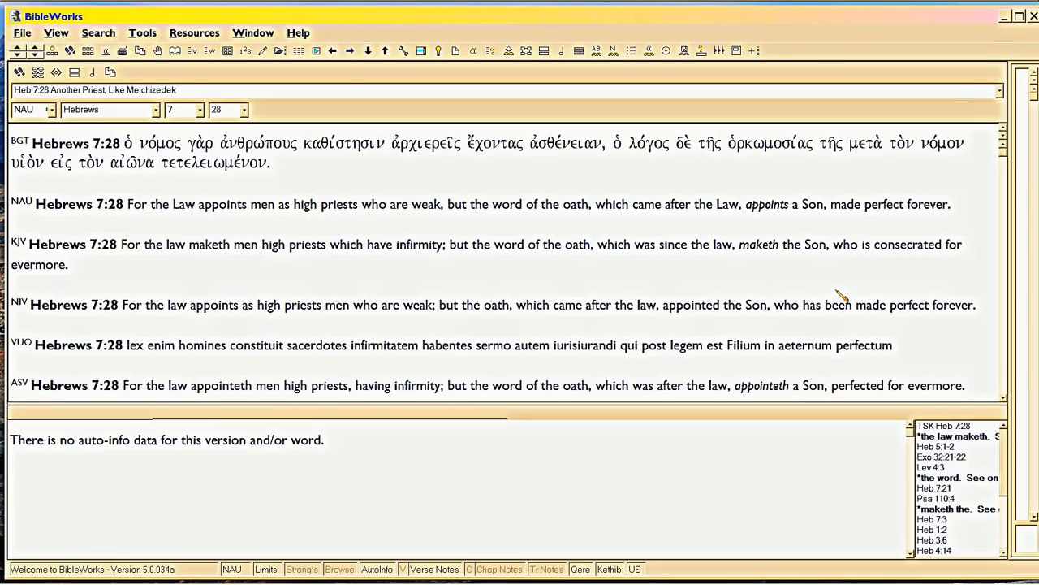
mouse_move(832, 286)
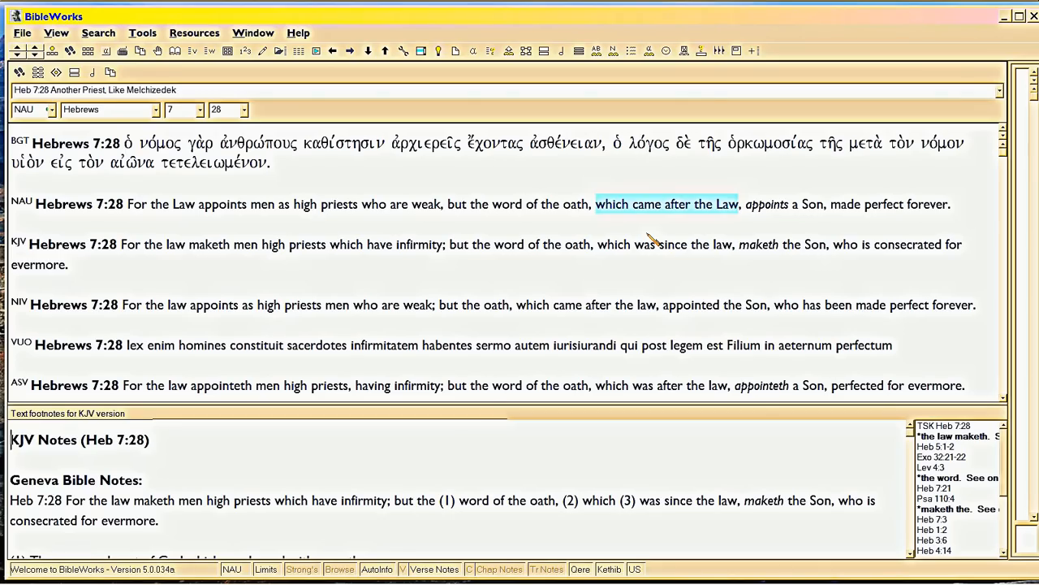
Browse Hebrews 7 in the NAU and highlight verse 19 about the Law making nothing perfect
left_click(539, 205)
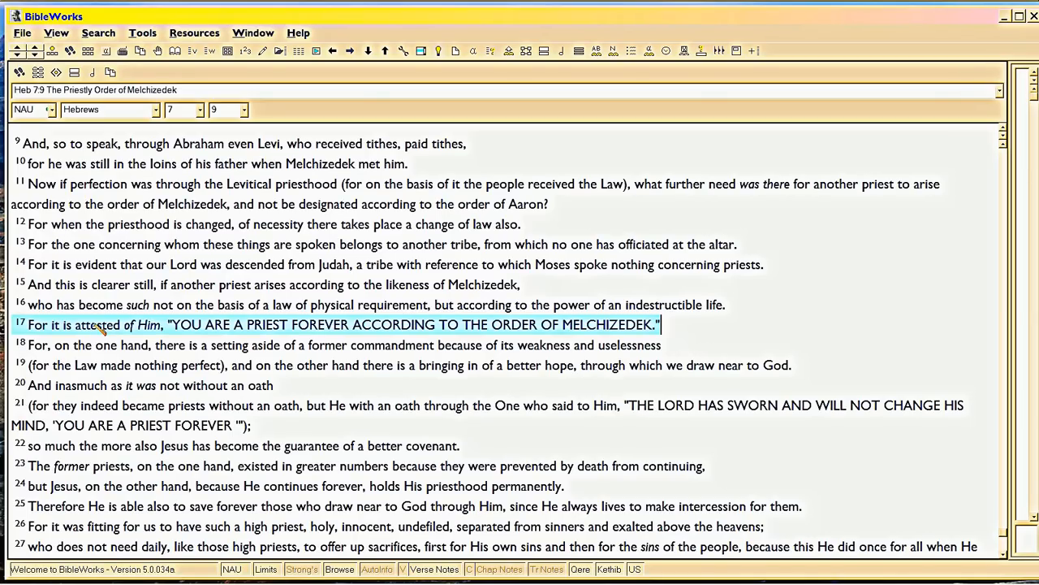
left_click(97, 325)
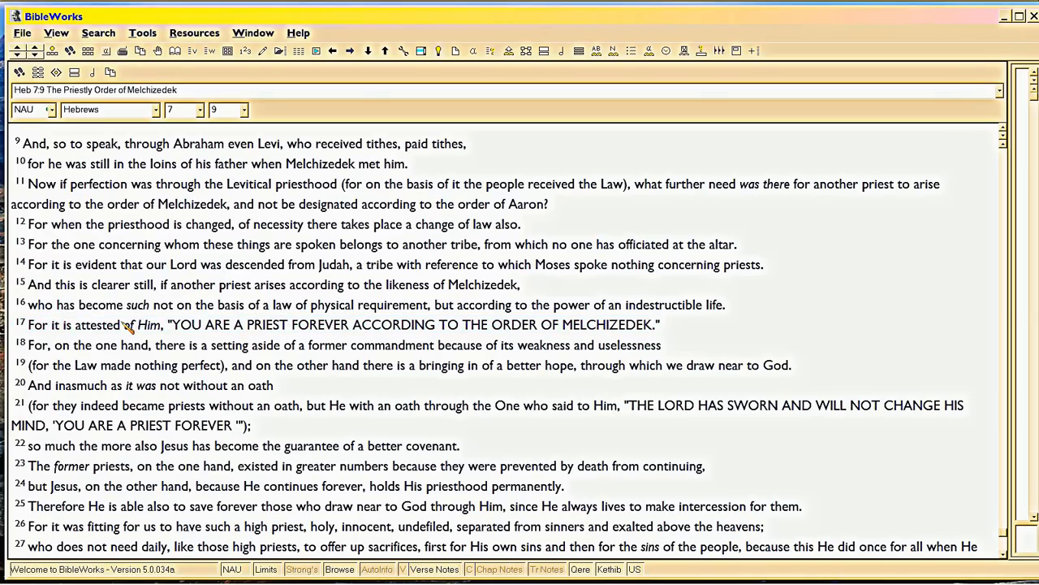
left_click_drag(361, 325, 657, 325)
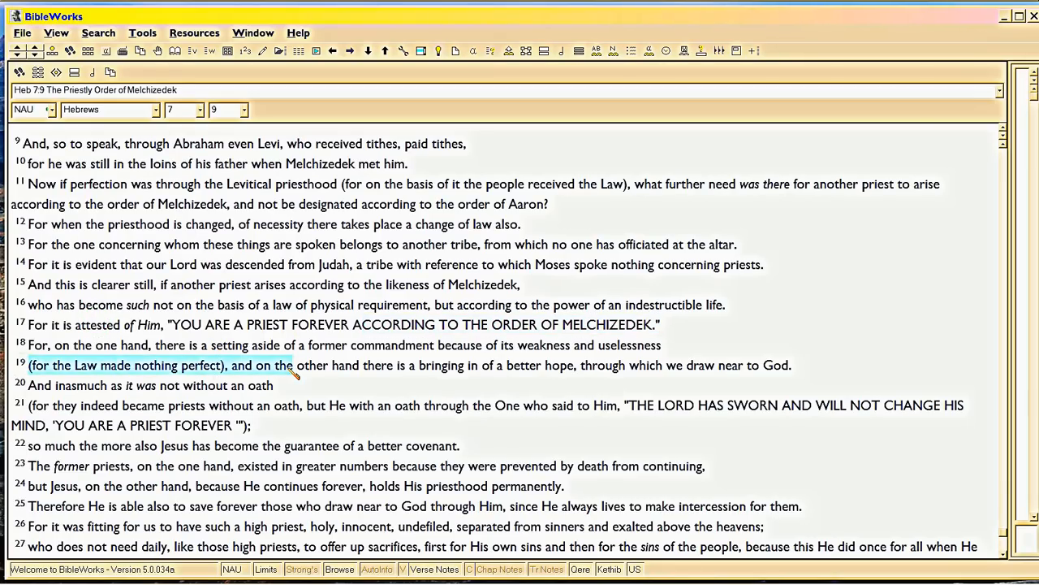
left_click_drag(293, 364, 730, 364)
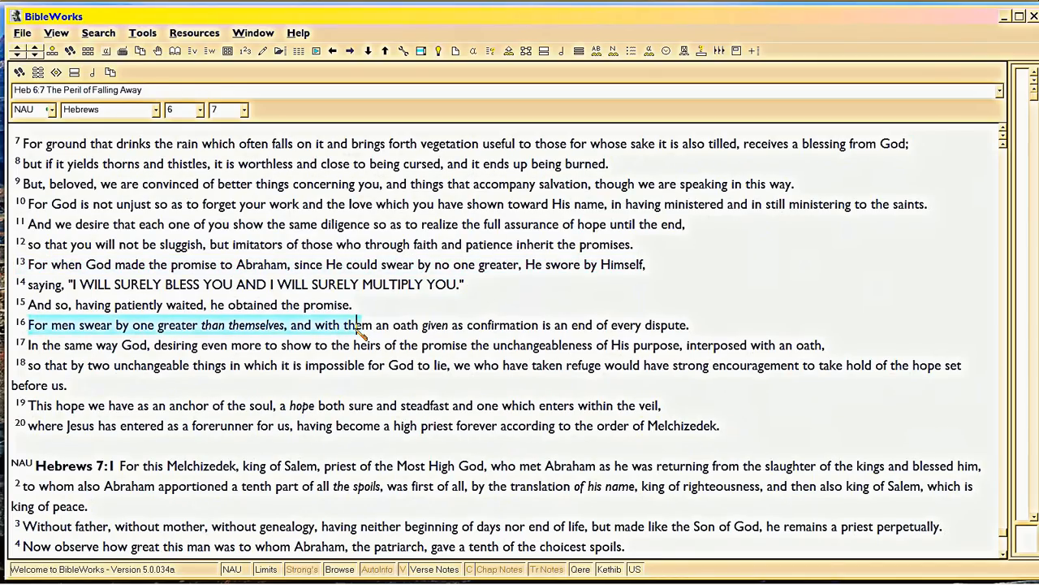
Highlight God's promise and oath in Hebrews 6:13–14 and the two unchangeable things in verse 18
left_click(333, 344)
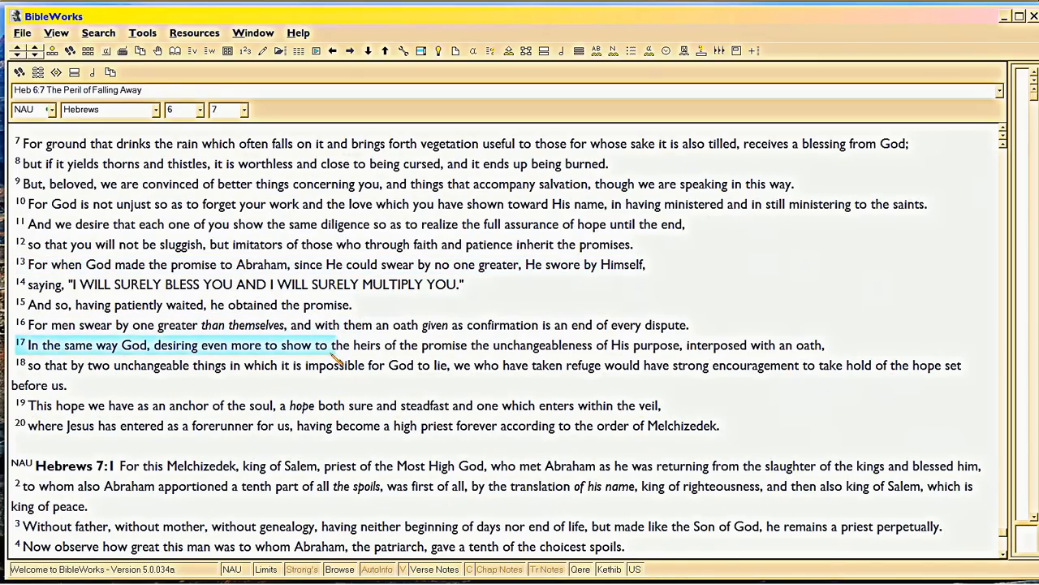
left_click_drag(333, 345, 821, 344)
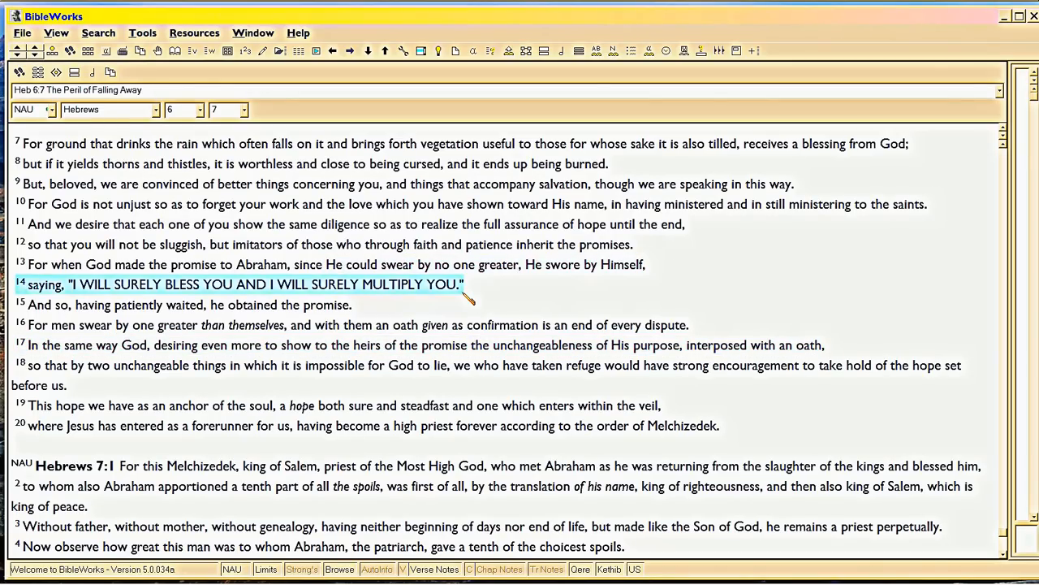
mouse_move(406, 341)
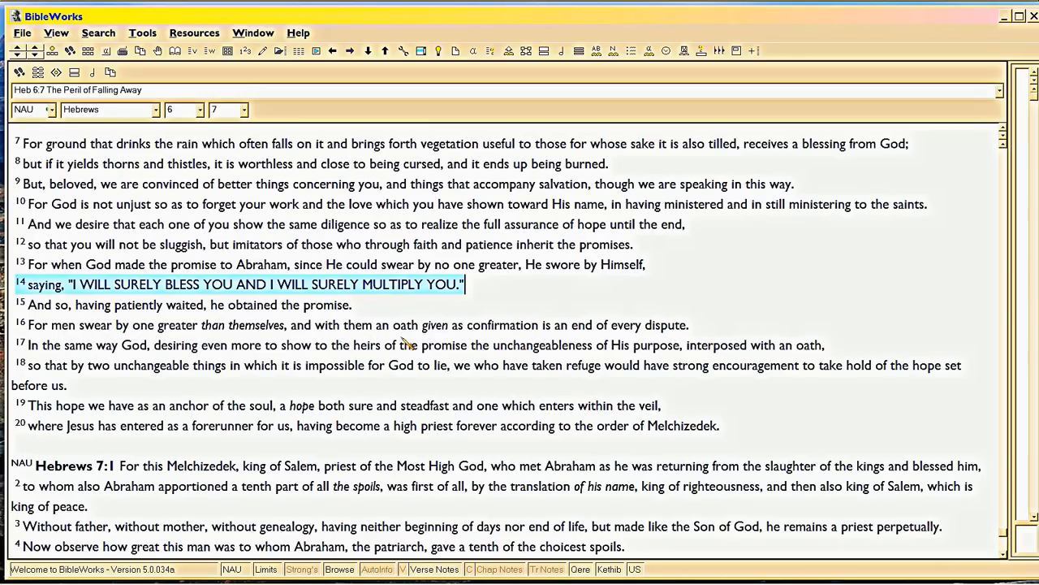
mouse_move(403, 341)
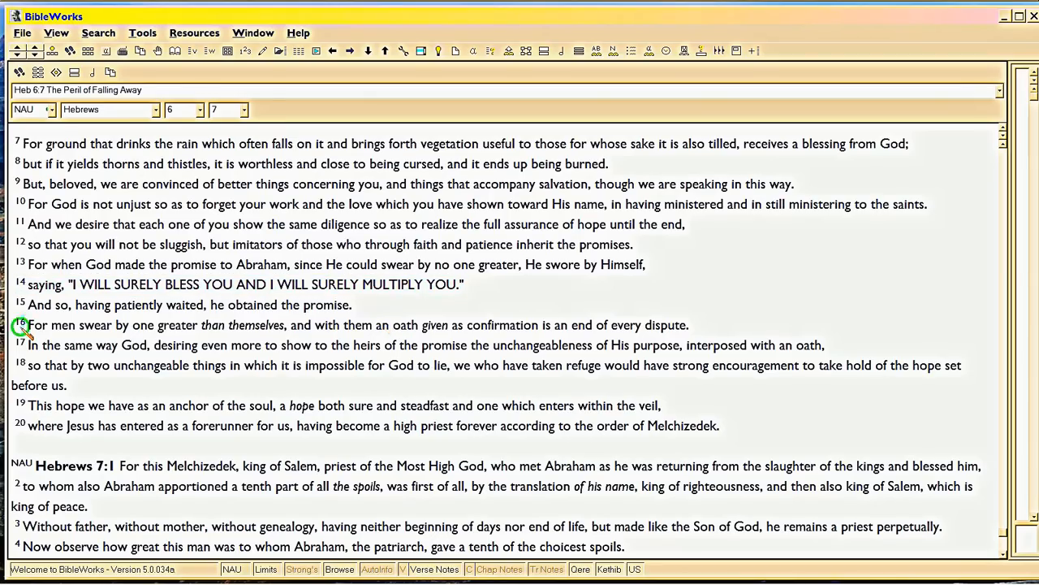
left_click_drag(26, 325, 435, 344)
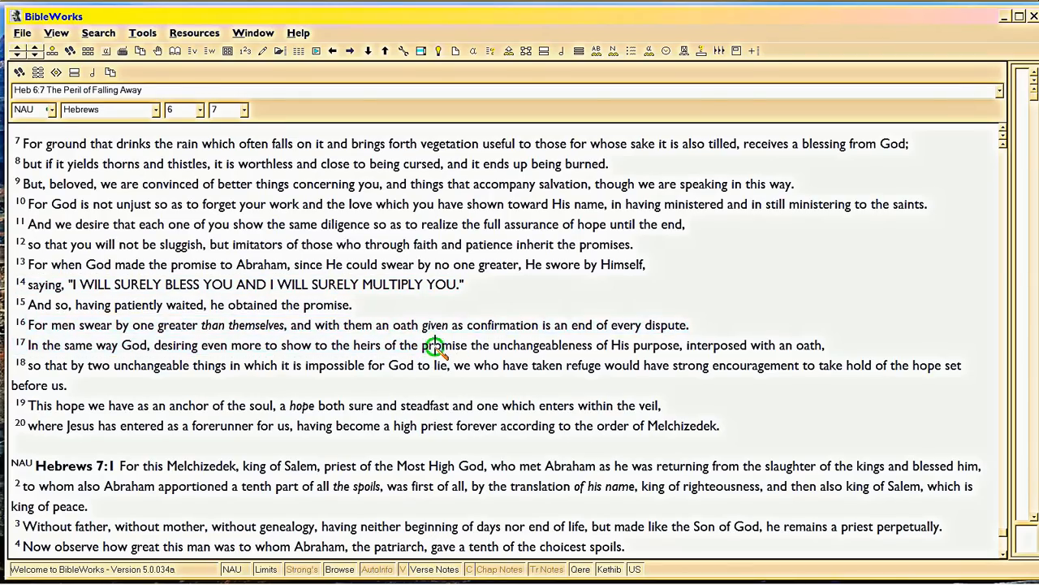
left_click_drag(424, 344, 825, 344)
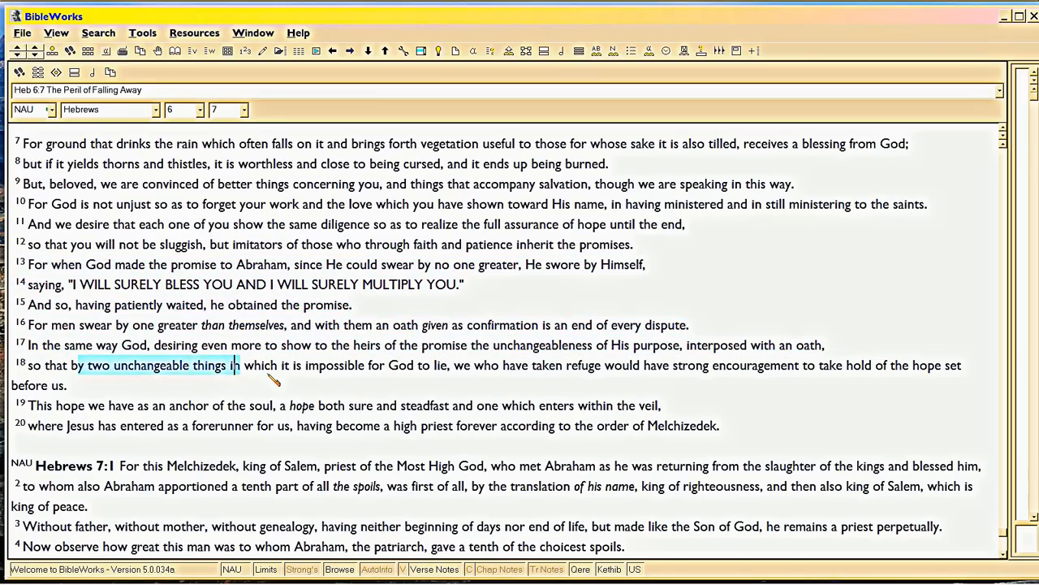
mouse_move(495, 370)
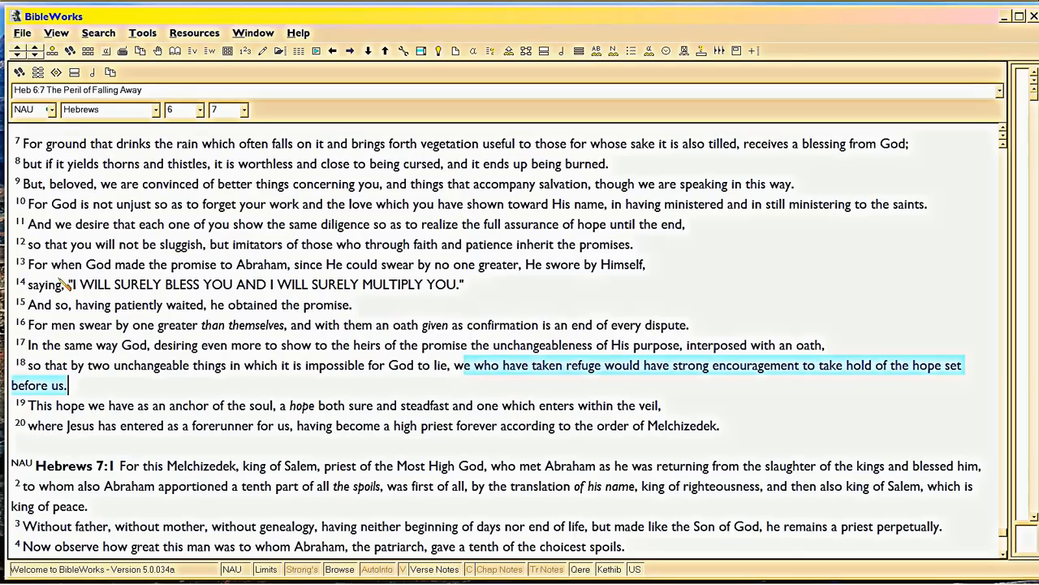
mouse_move(15, 268)
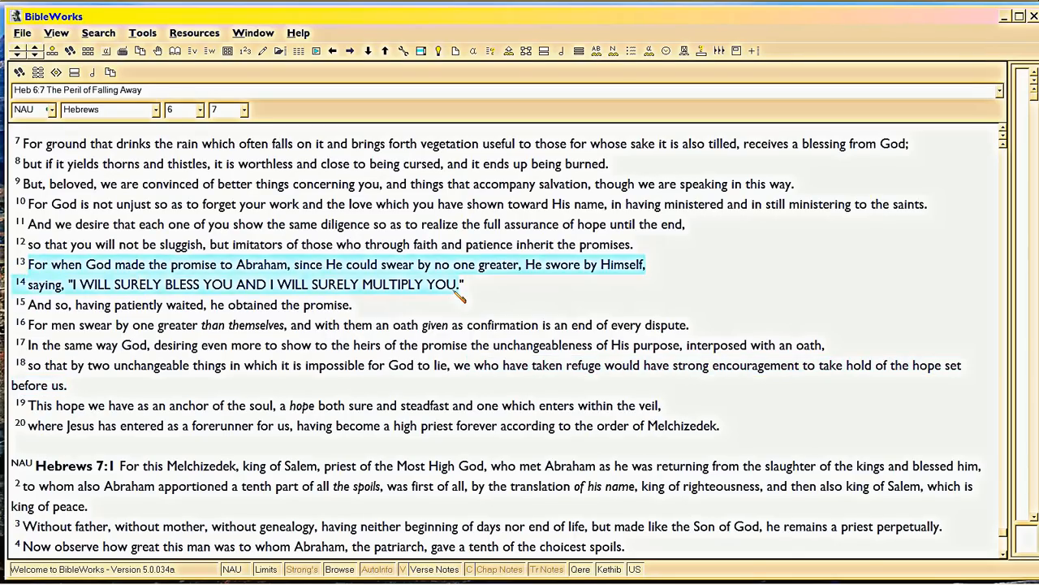
left_click_drag(462, 294, 682, 325)
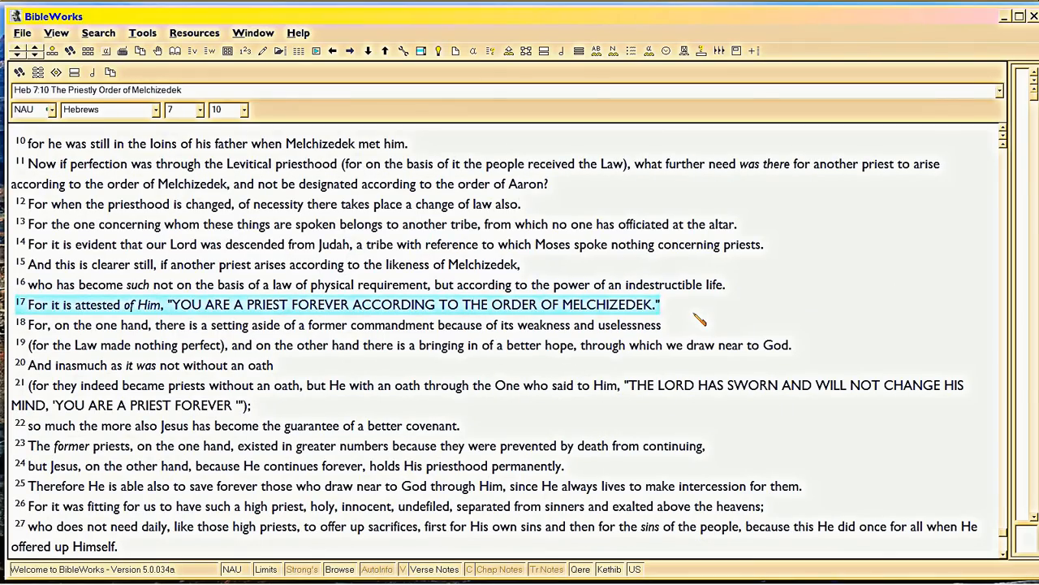
mouse_move(62, 154)
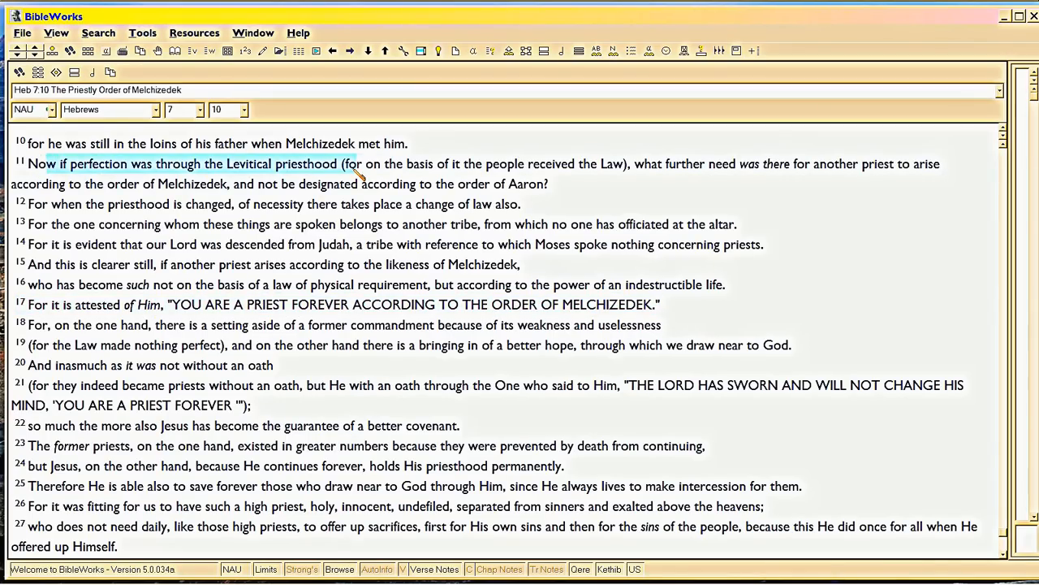
mouse_move(133, 205)
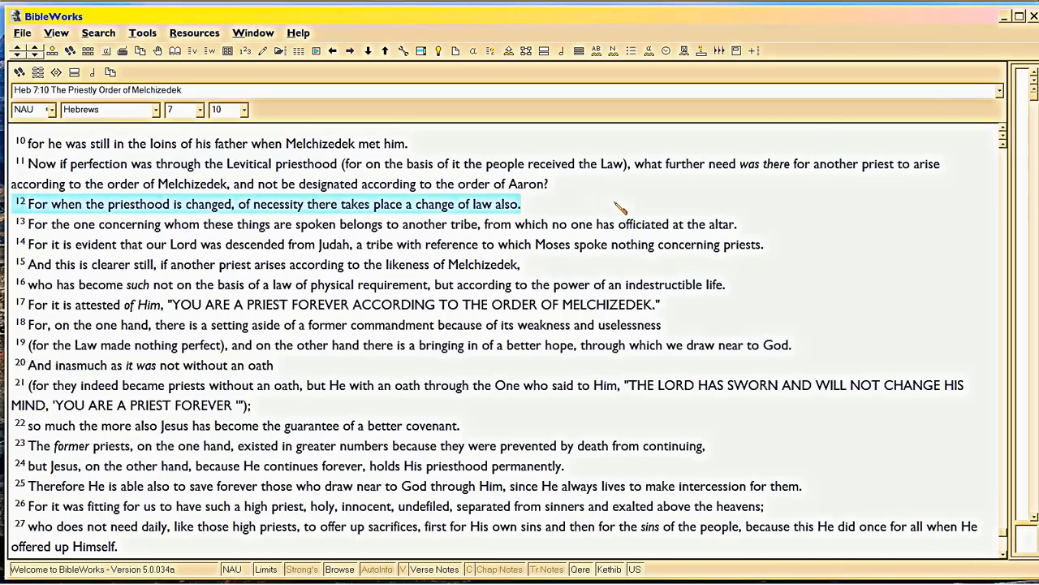
mouse_move(495, 218)
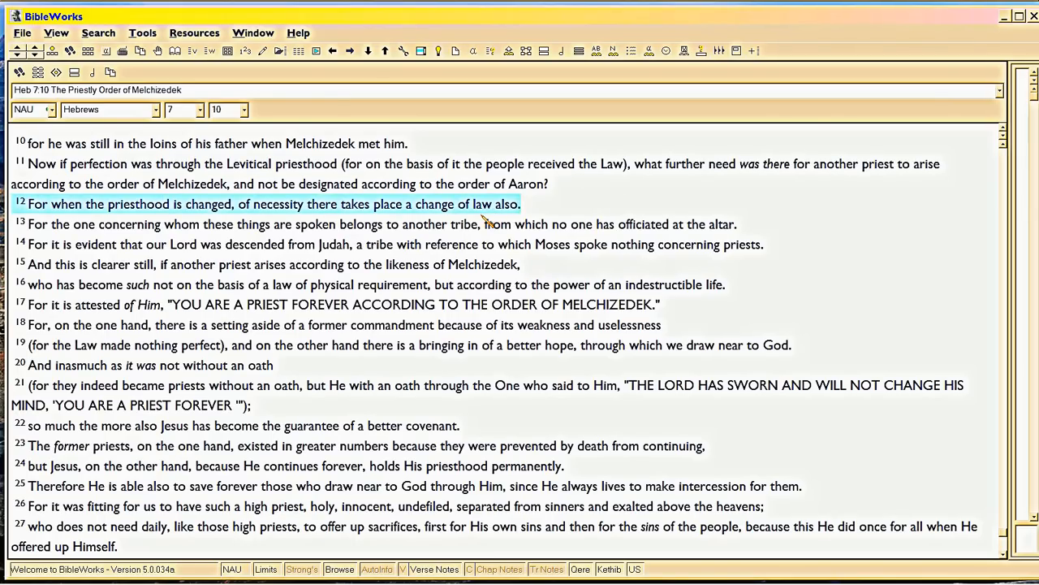
Mark Hebrews 7 verses on the Levitical priesthood and change of law, ending on verse 17
left_click(73, 243)
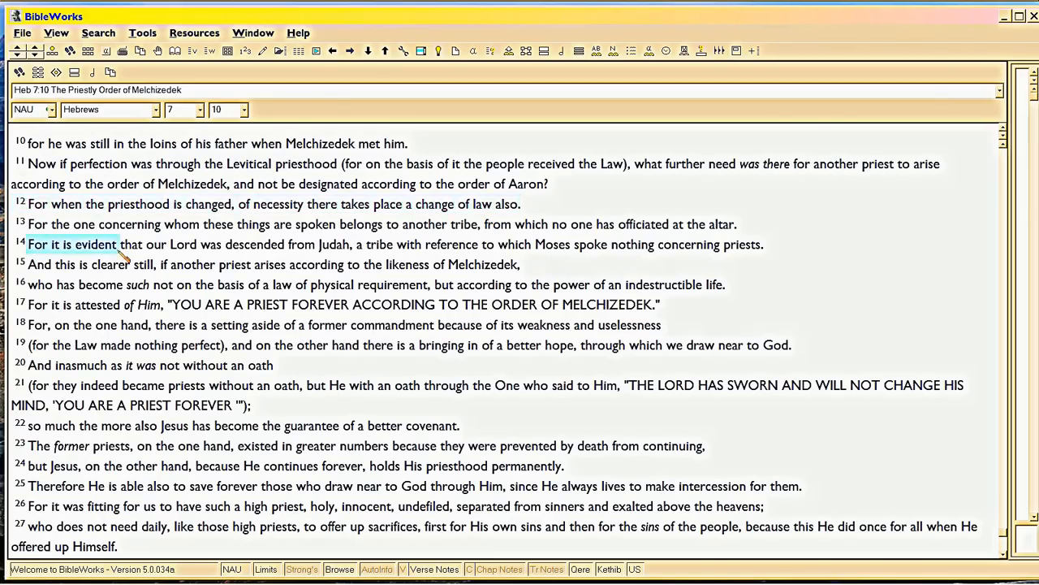
left_click_drag(98, 243, 764, 243)
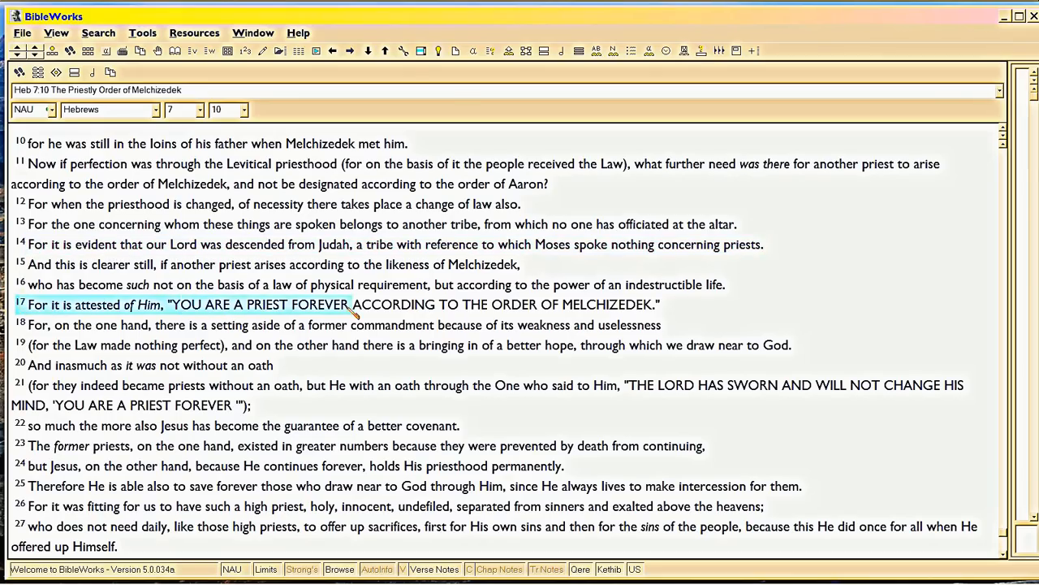
left_click_drag(349, 305, 662, 305)
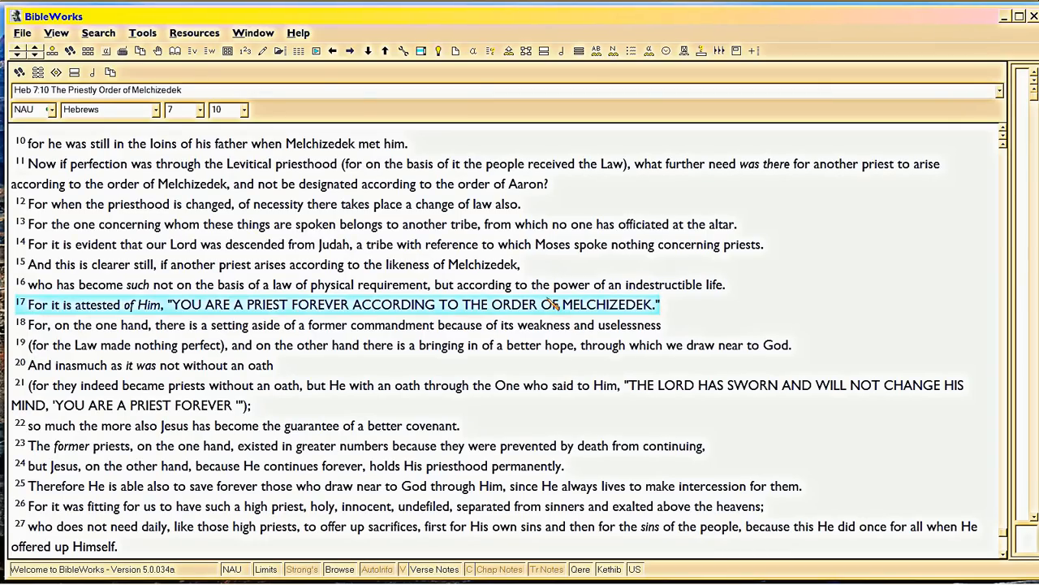
left_click(71, 305)
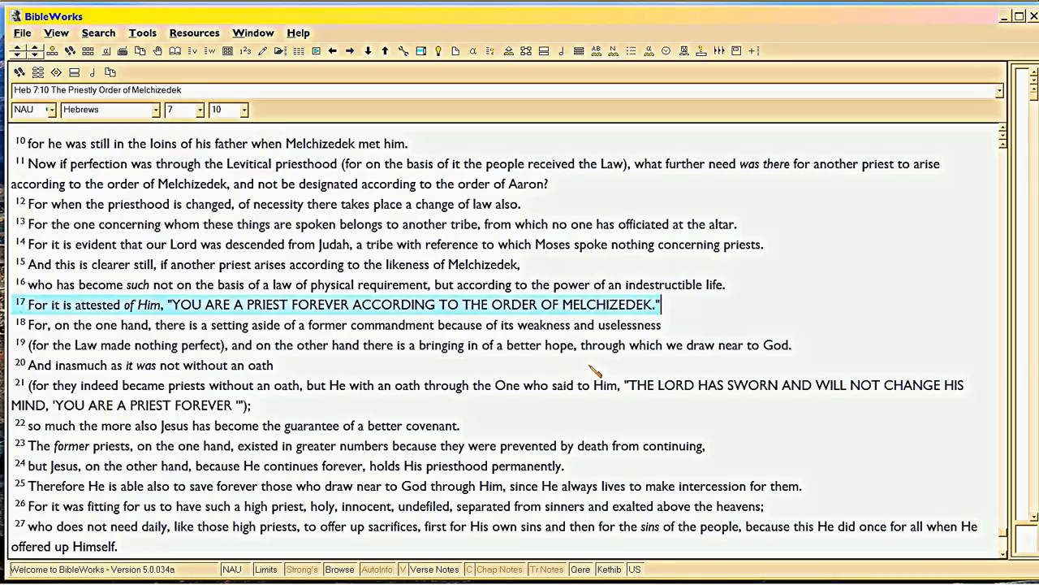
mouse_move(591, 369)
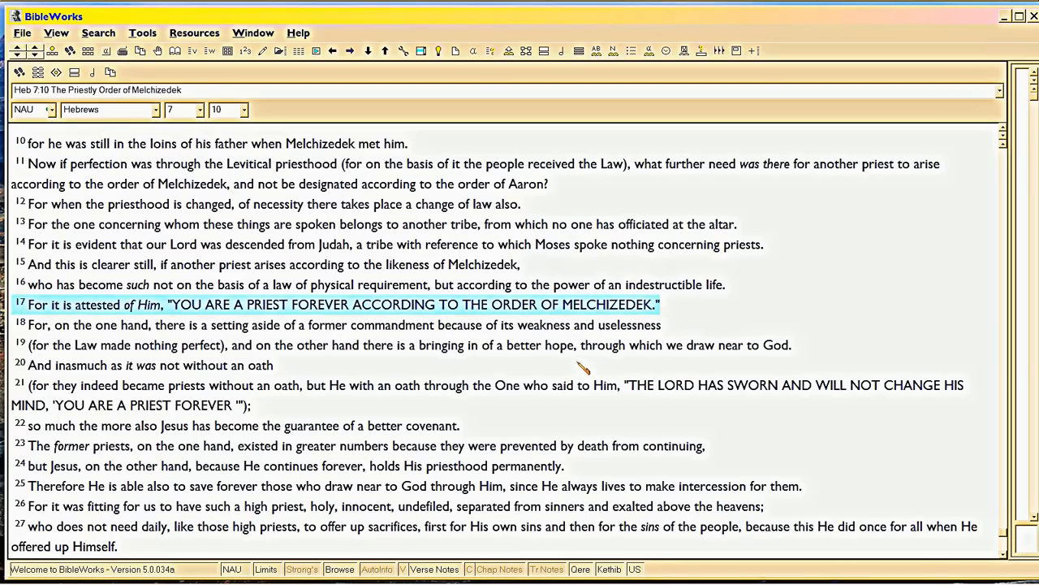
mouse_move(634, 388)
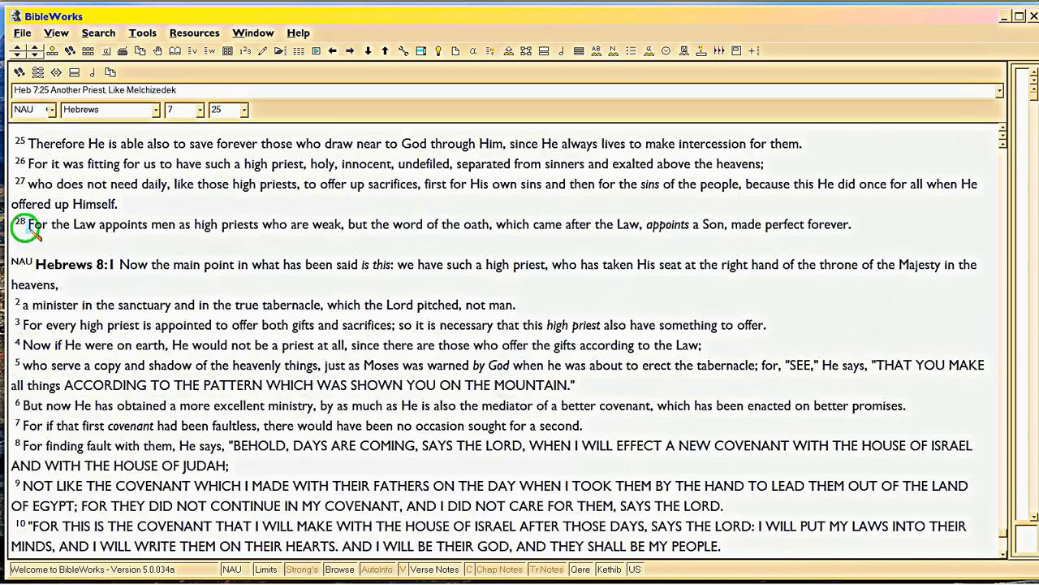
Select Hebrews 7:28 for side-by-side display in Greek, English and Latin versions
left_click_drag(26, 224, 381, 235)
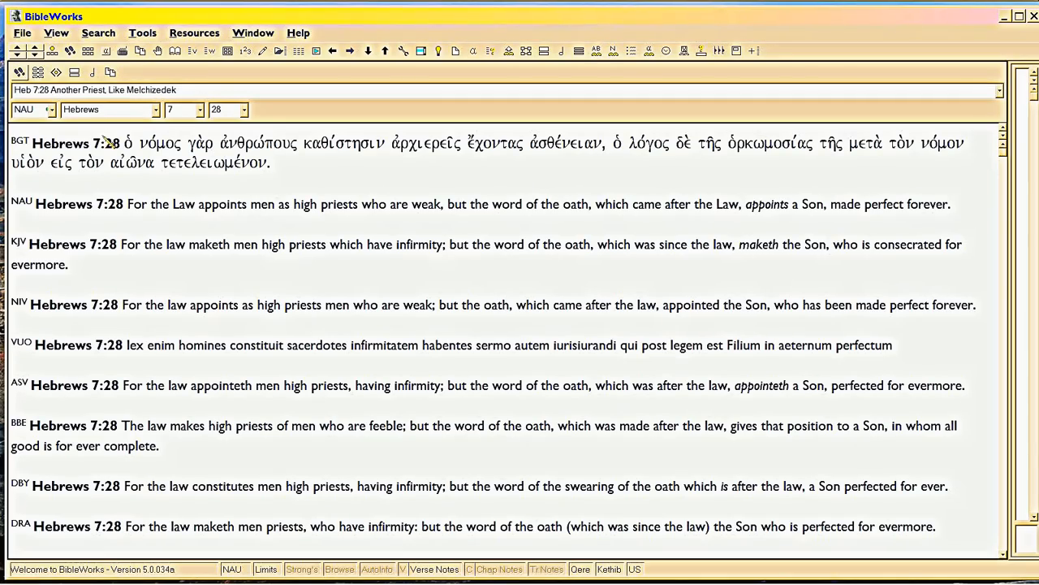
mouse_move(299, 50)
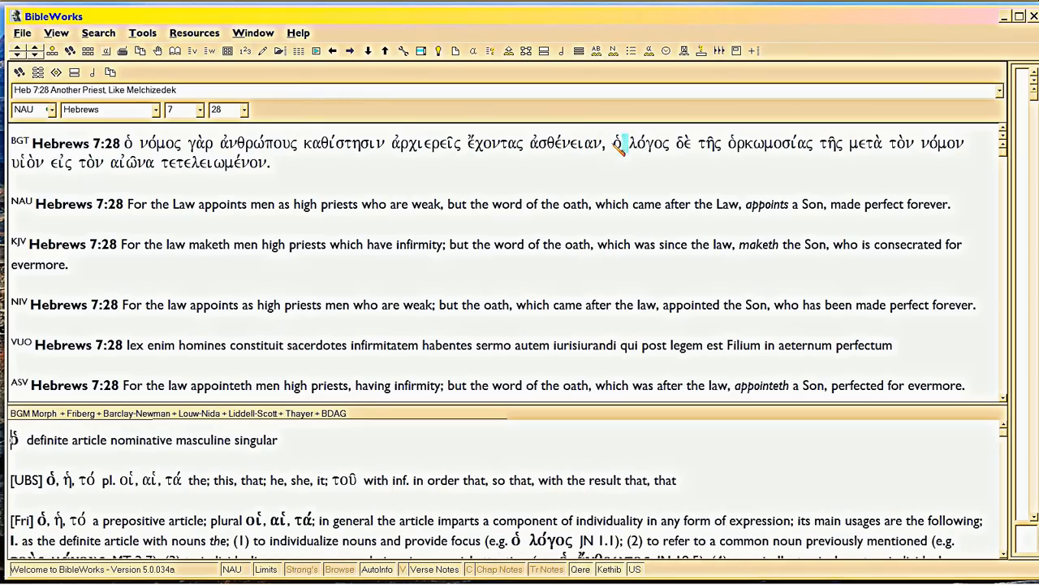
Look up λόγος and mark the phrase ὁ λόγος δὲ τῆς ὁρκωμοσίας in the BGT line
left_click(642, 143)
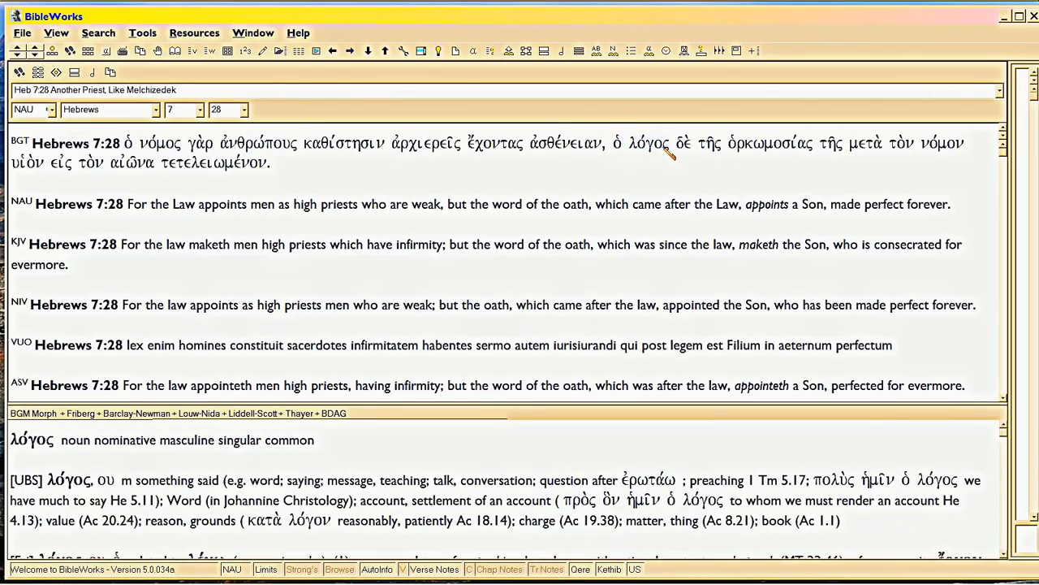
left_click(642, 143)
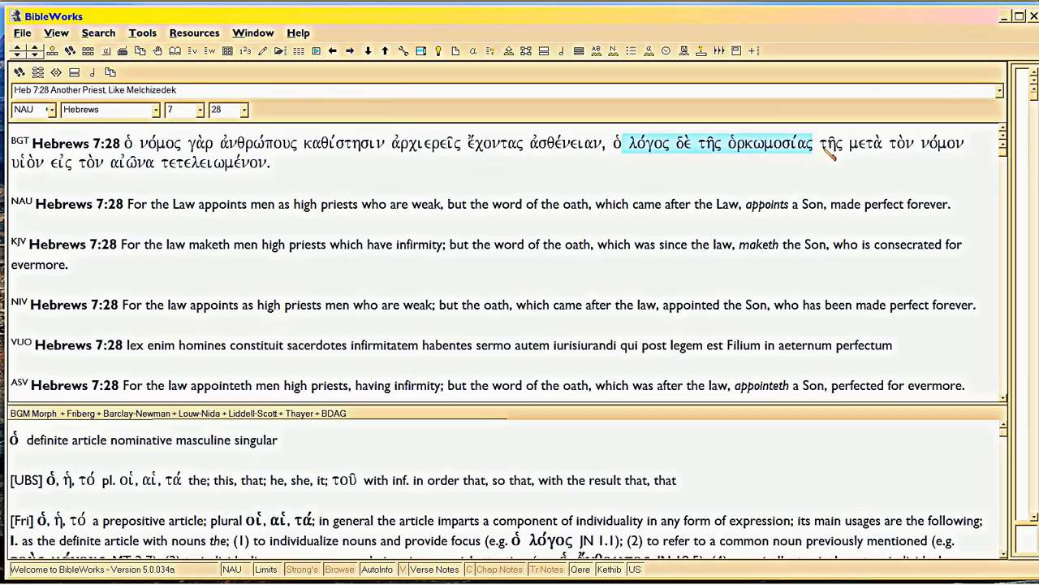
left_click(829, 143)
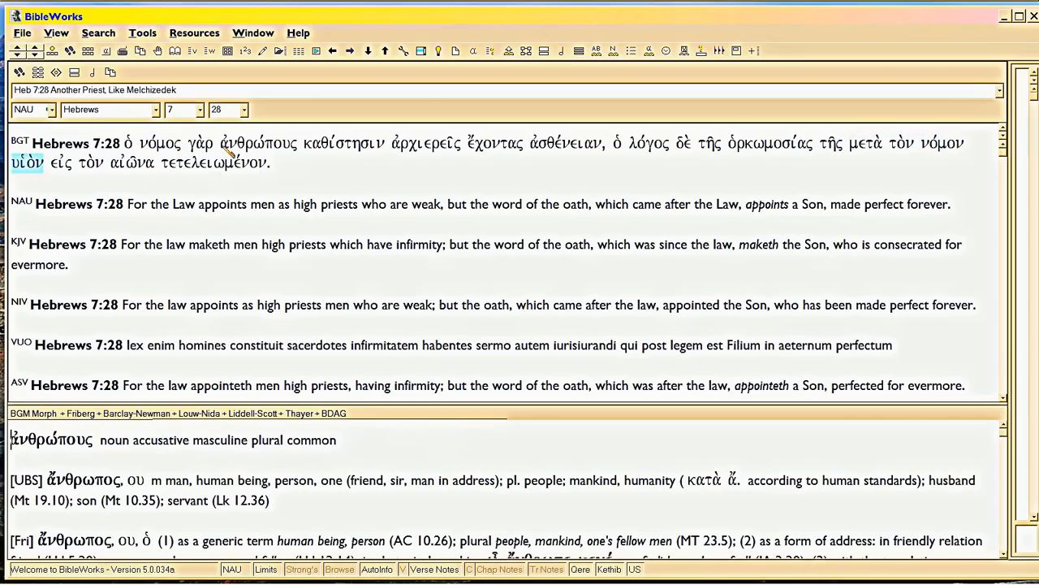
Look up parsing for καθίστησιν, τὸν, νόμον, ἀρχιερεῖς and μετὰ in the Greek of Hebrews 7:28
left_click(345, 143)
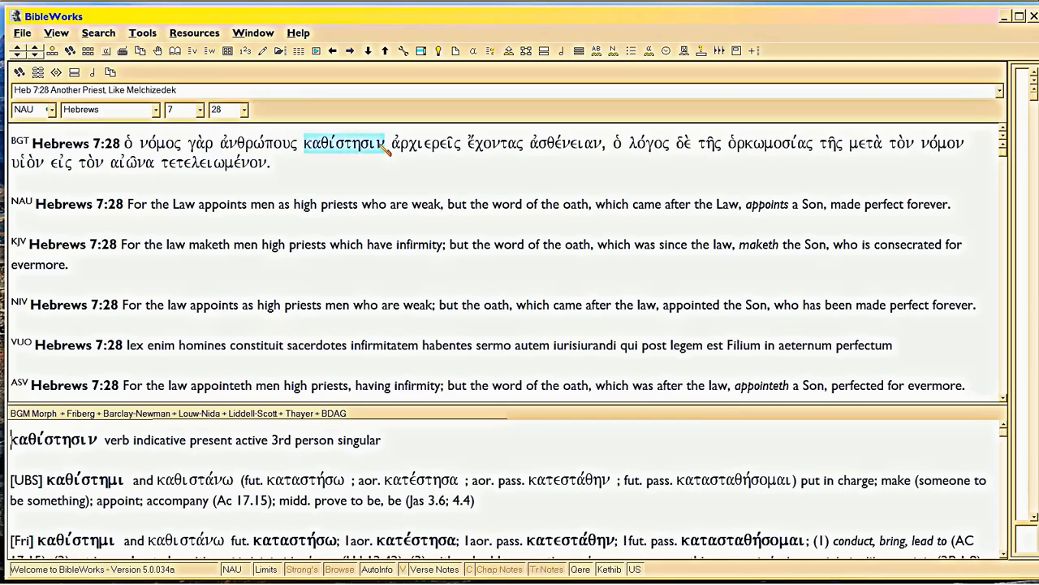
mouse_move(918, 150)
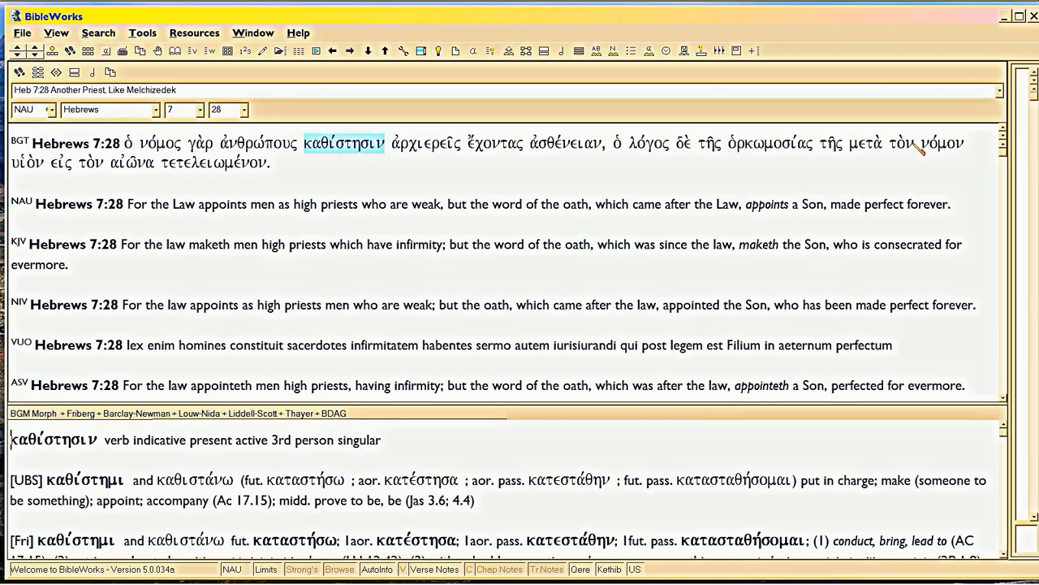
left_click(939, 143)
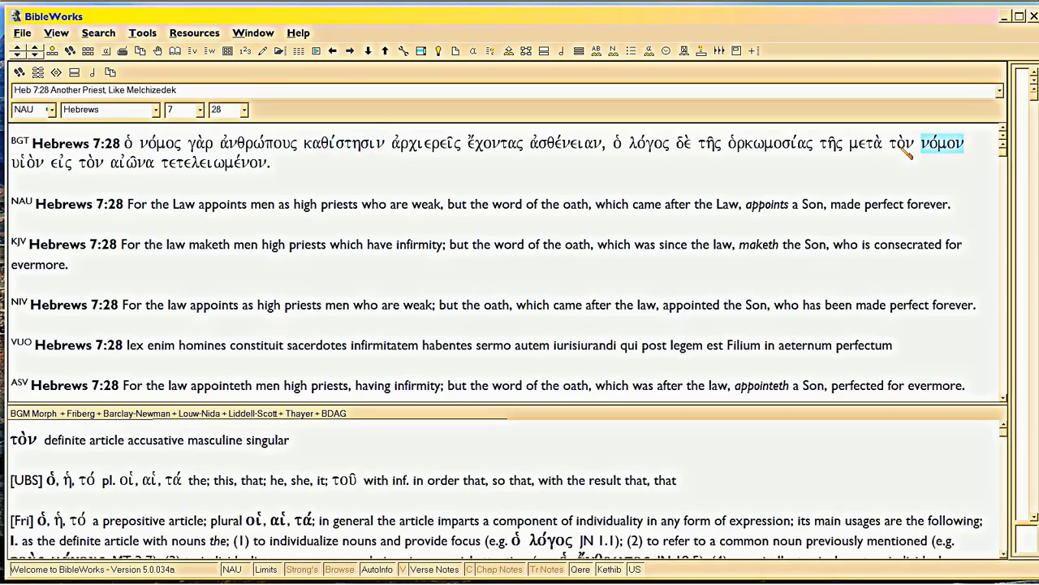
left_click(942, 143)
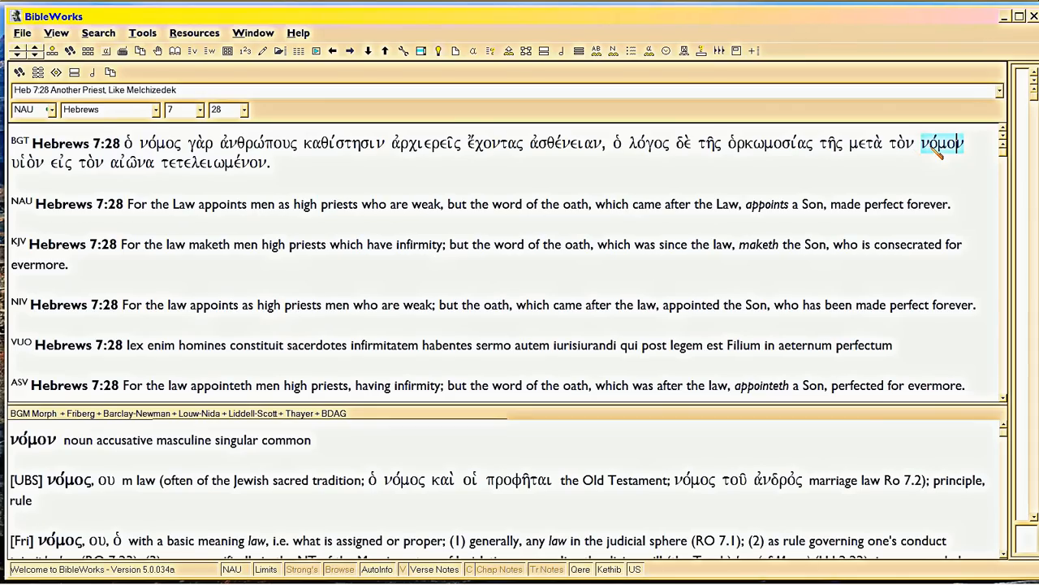
mouse_move(933, 152)
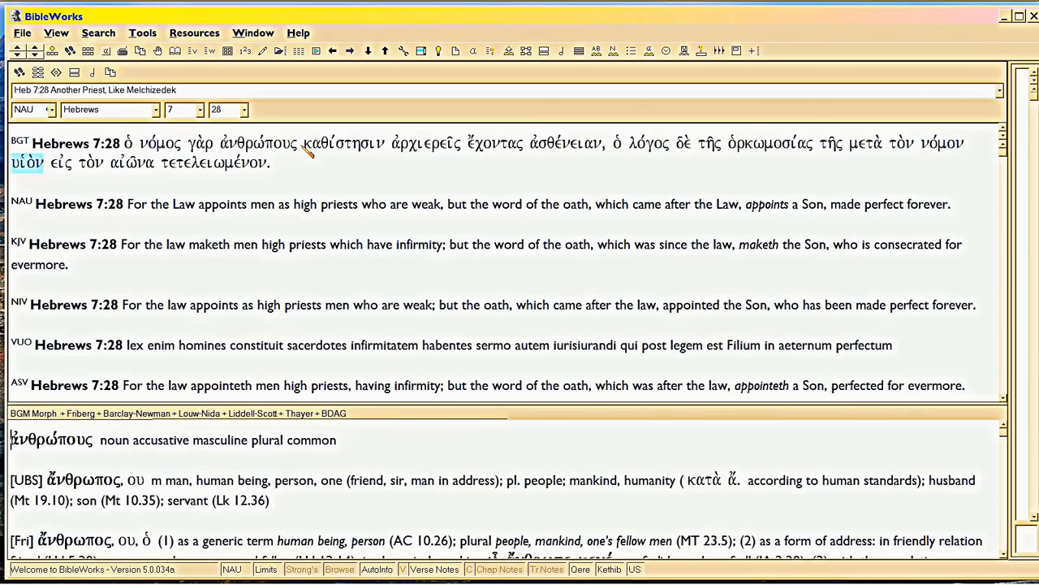
left_click(341, 143)
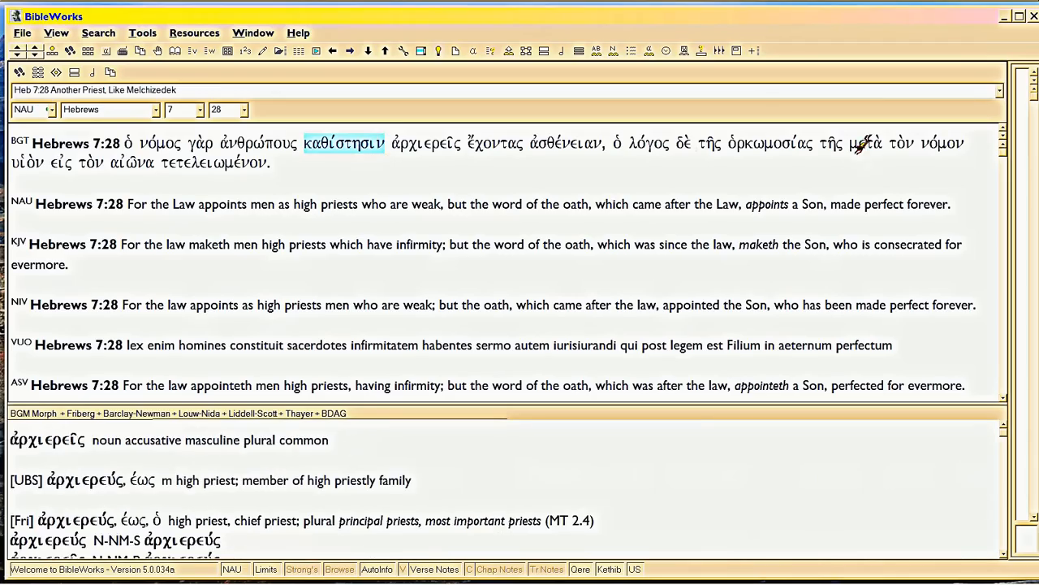
left_click(867, 142)
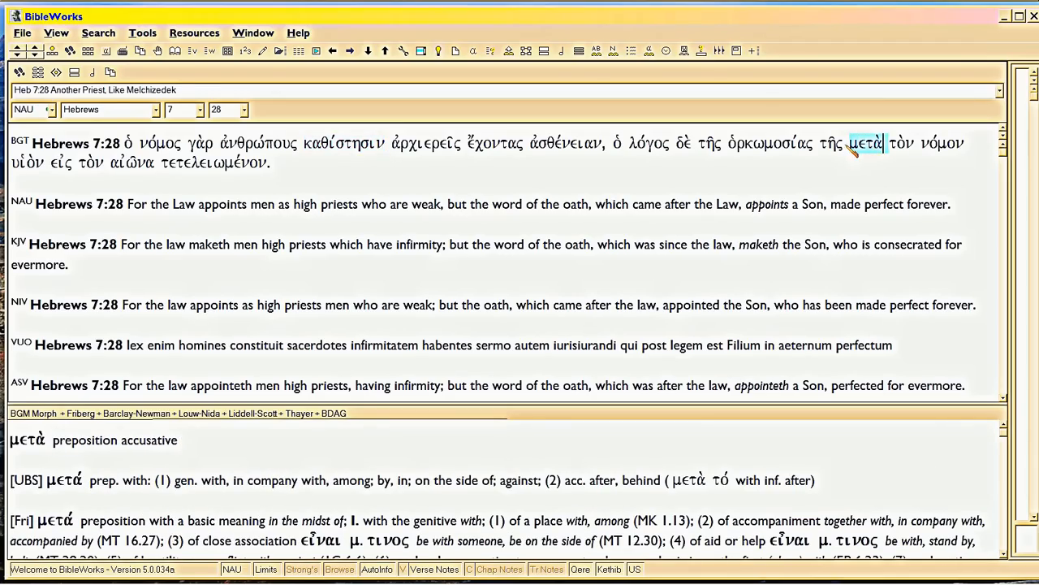
Mark the phrase to νόμον, check αἰῶνα and καθίστησιν, then show the NAU footnotes for 7:28
left_click_drag(867, 143, 961, 143)
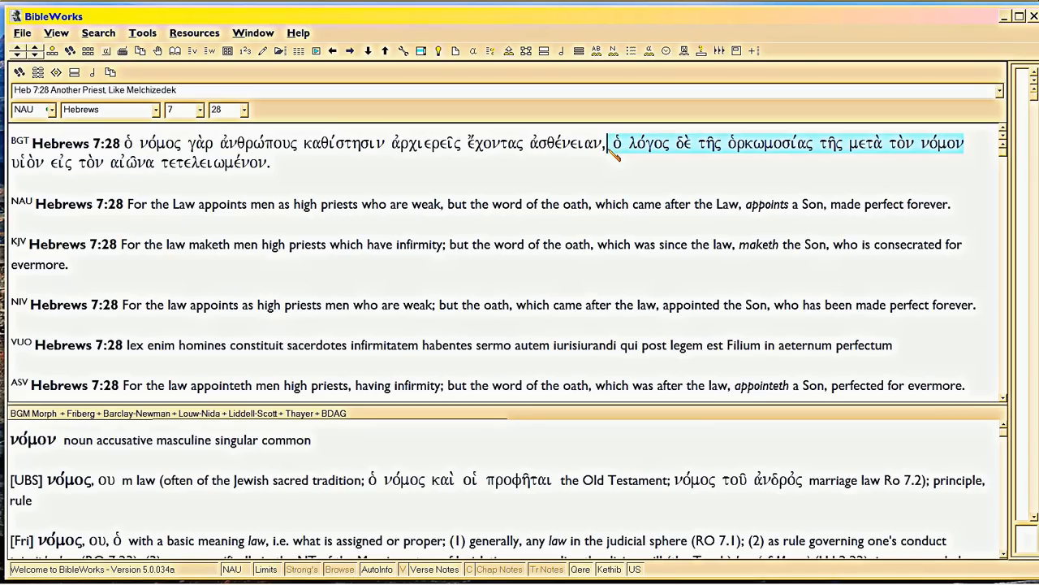
left_click(26, 162)
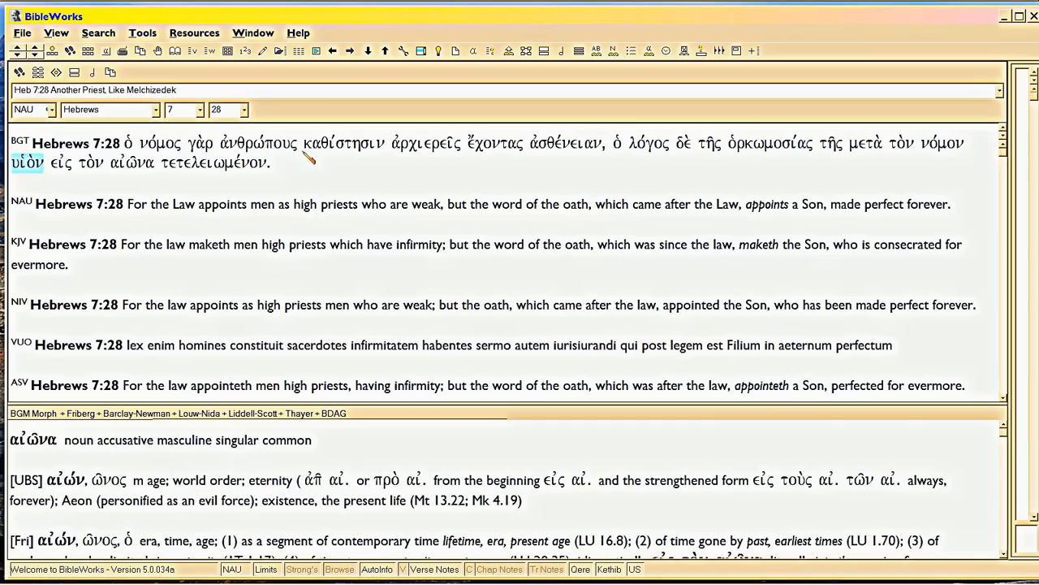
left_click(342, 143)
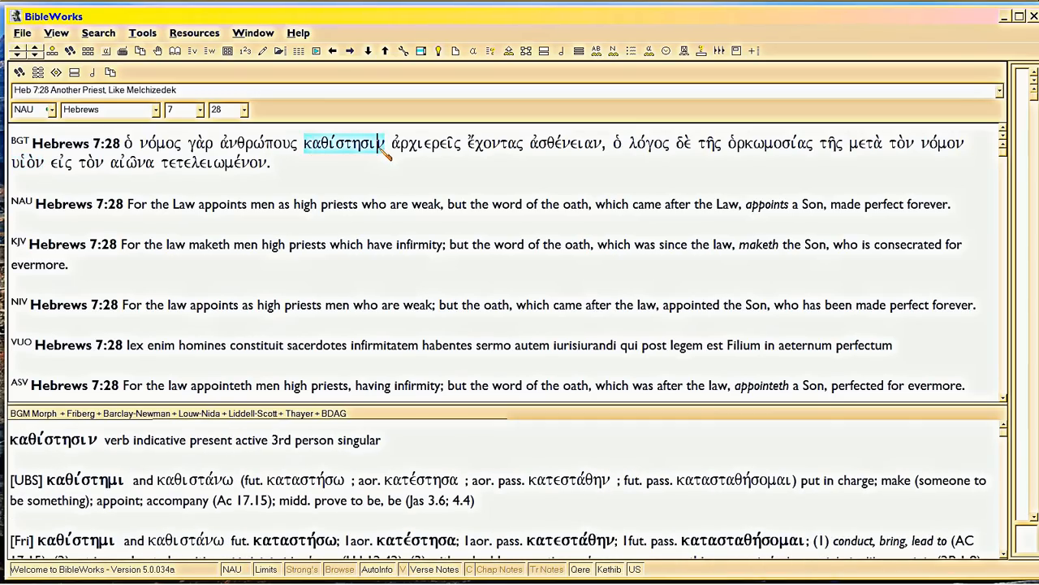
left_click(746, 205)
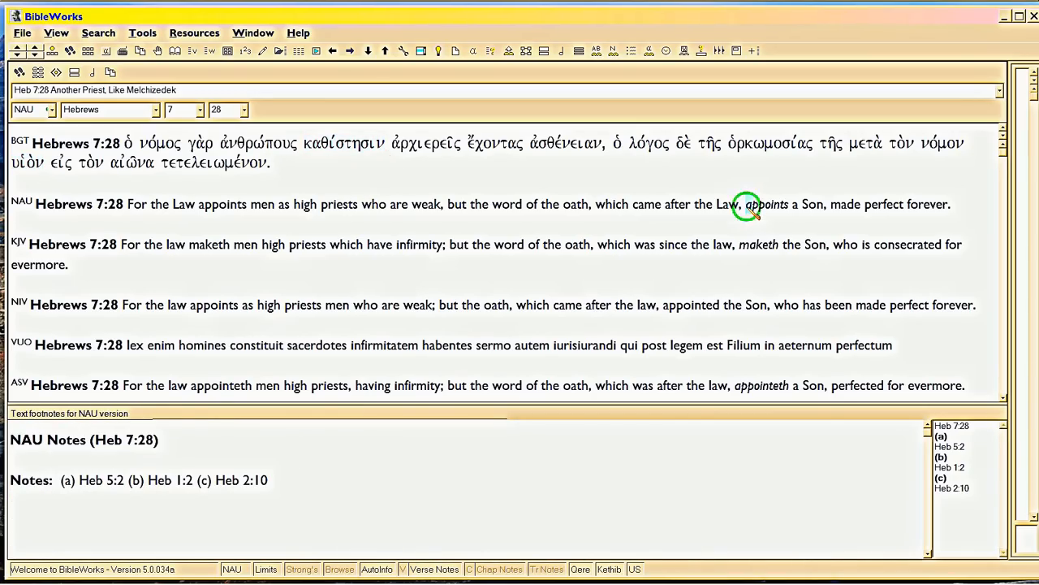
Compare NAU 'appoints' with KJV 'maketh' in Hebrews 7:28, viewing their notes
double_click(766, 205)
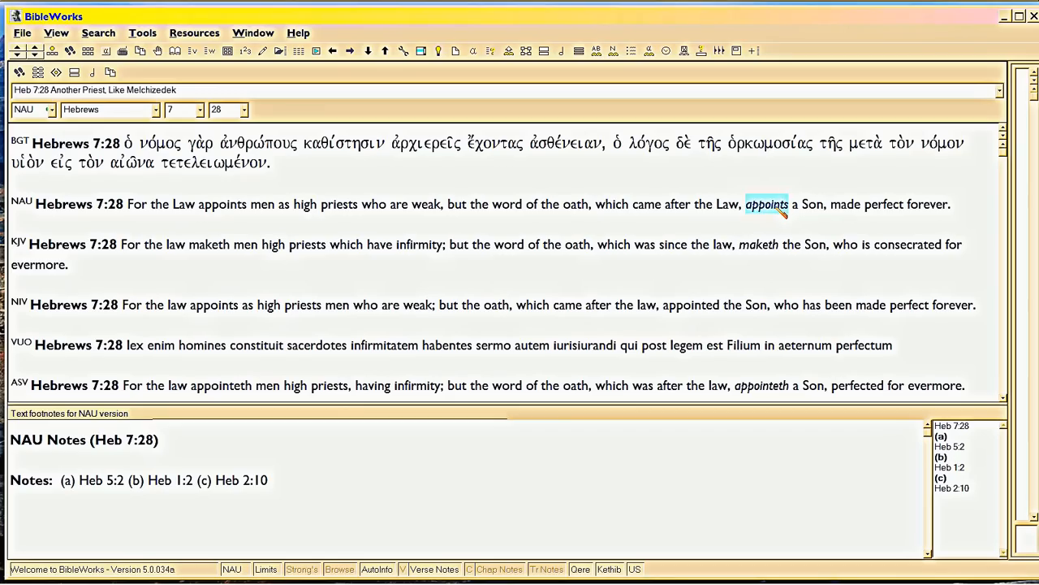
left_click(747, 244)
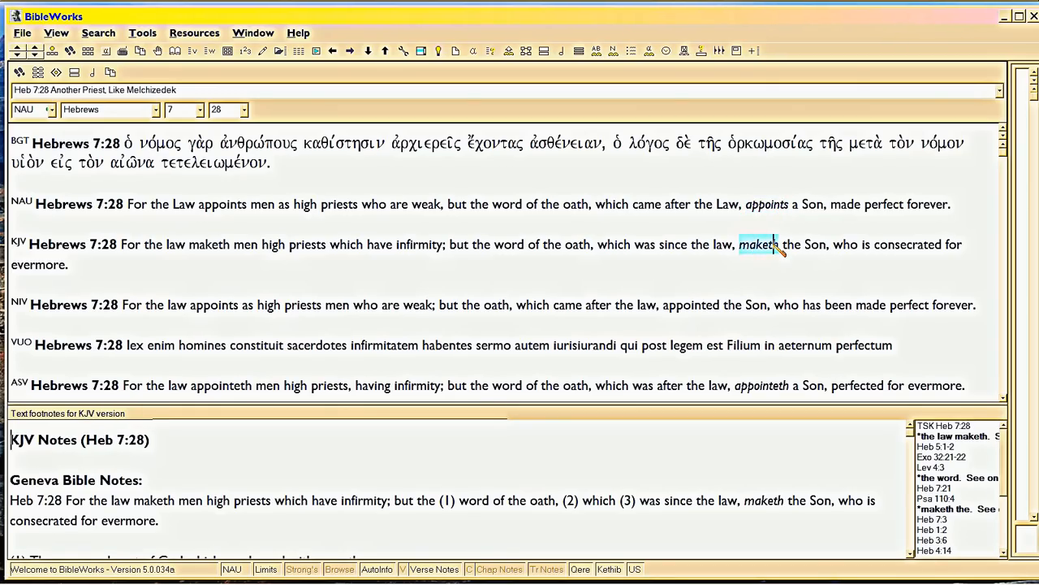
mouse_move(750, 230)
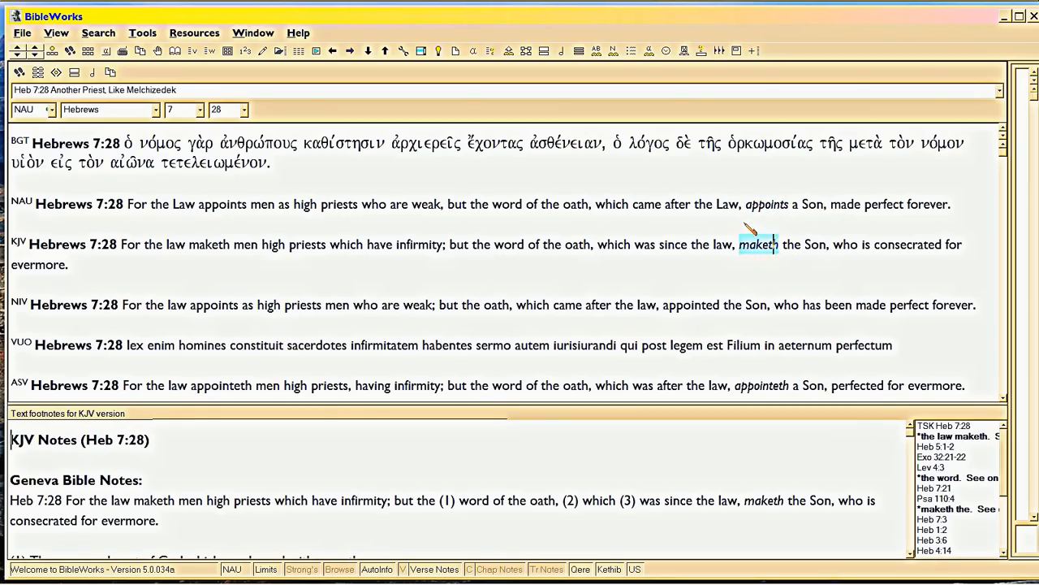
left_click(766, 205)
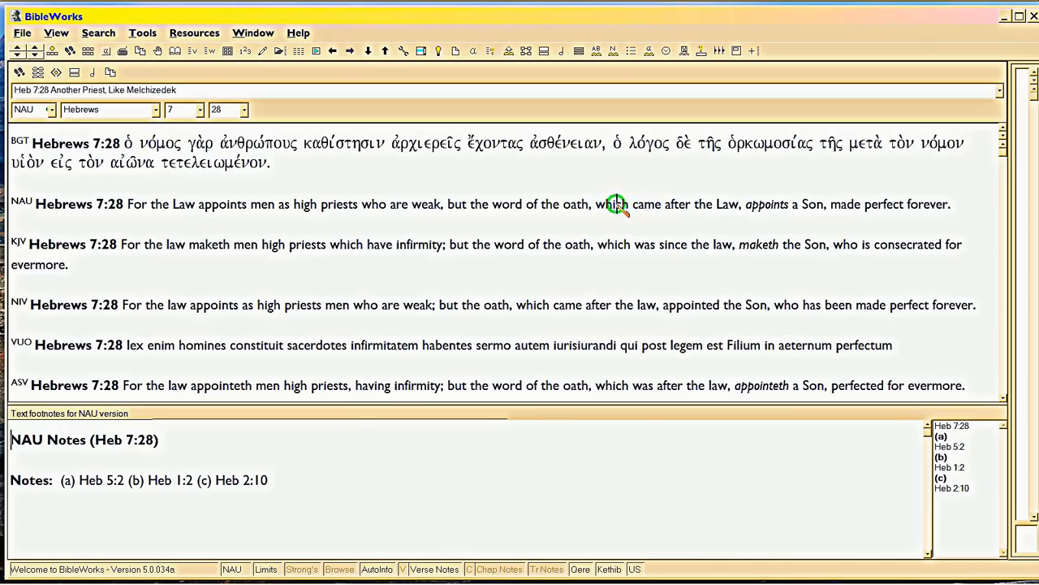
Check Strong's data for NAU 'which' and KJV 'which was', then select λόγος for its lexicon entry
double_click(614, 205)
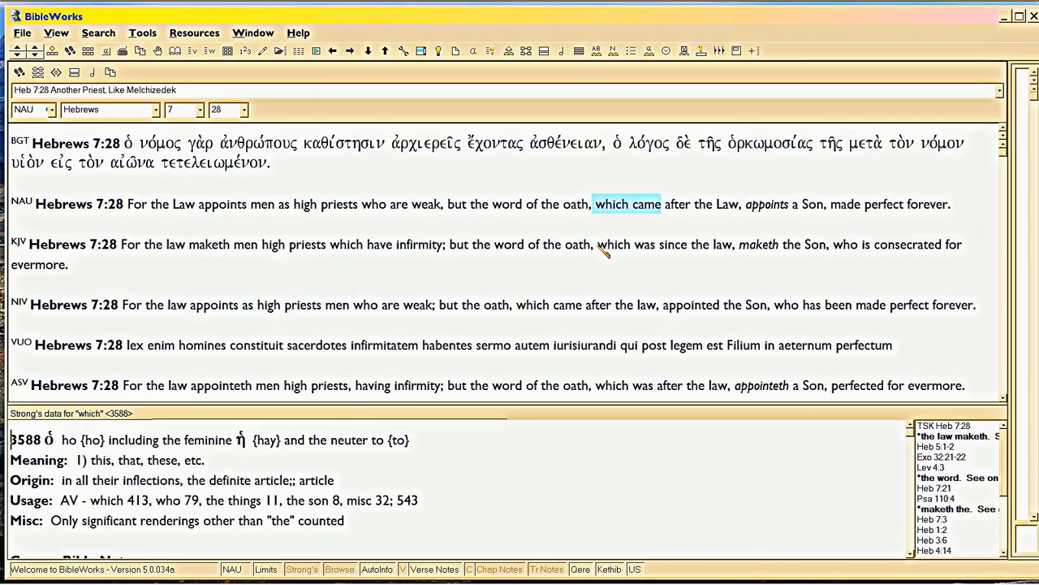
left_click(627, 244)
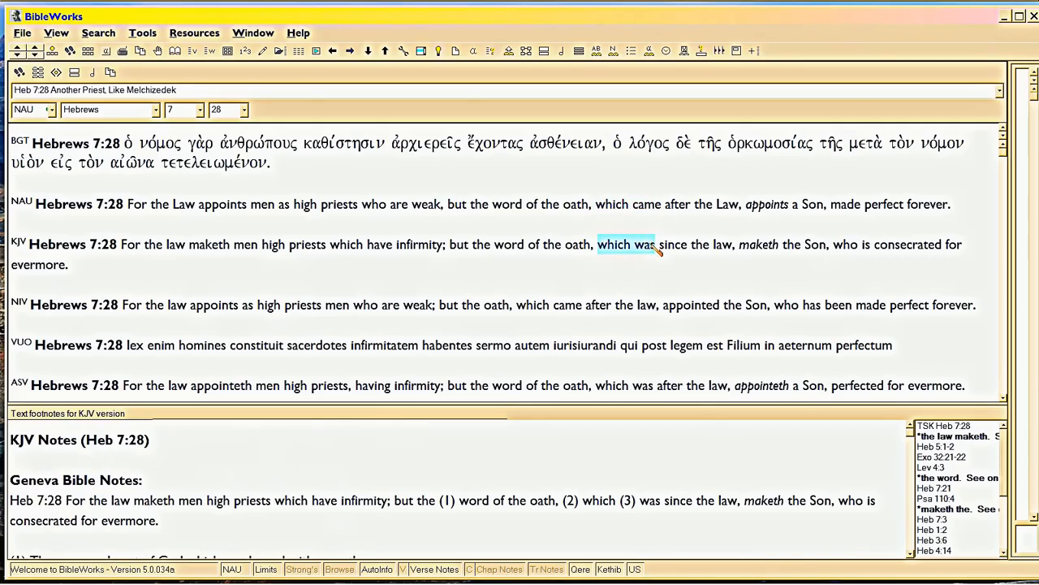
mouse_move(682, 166)
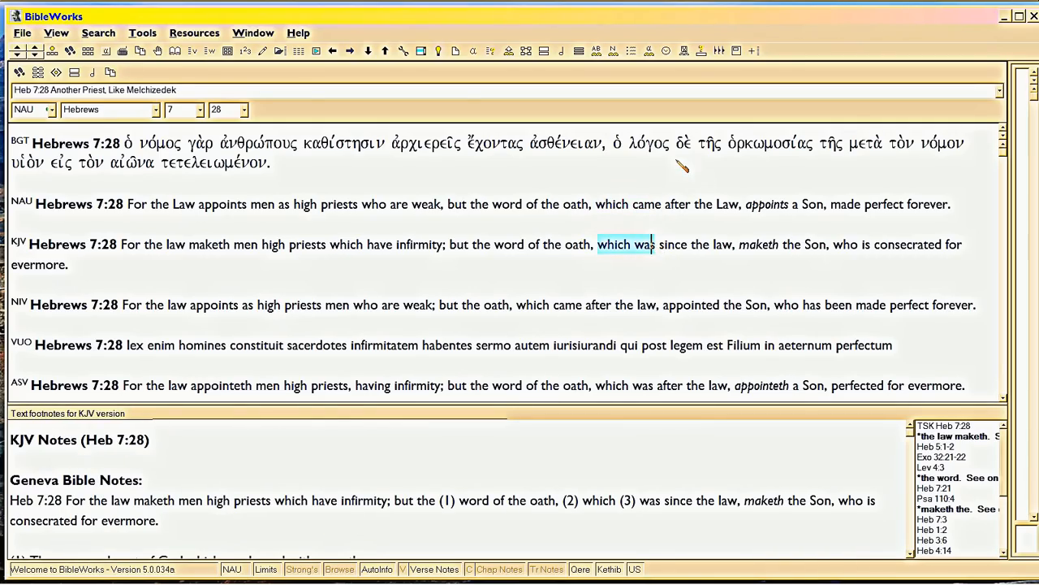
left_click(648, 142)
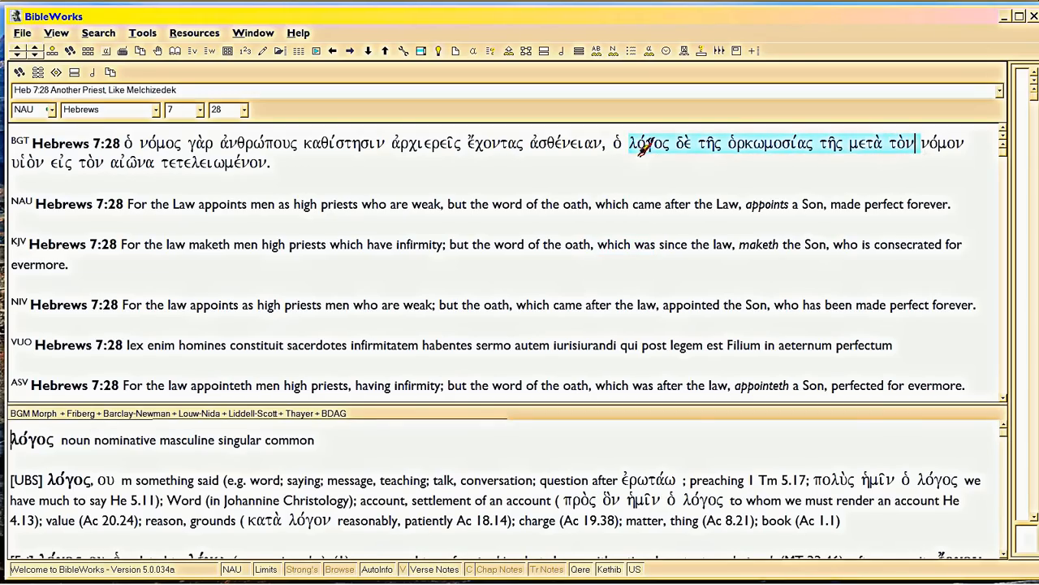
Look up parsing for μετὰ, νόμον, υἱὸν, καθίστησιν and εἰς in Hebrews 7:28
left_click(938, 143)
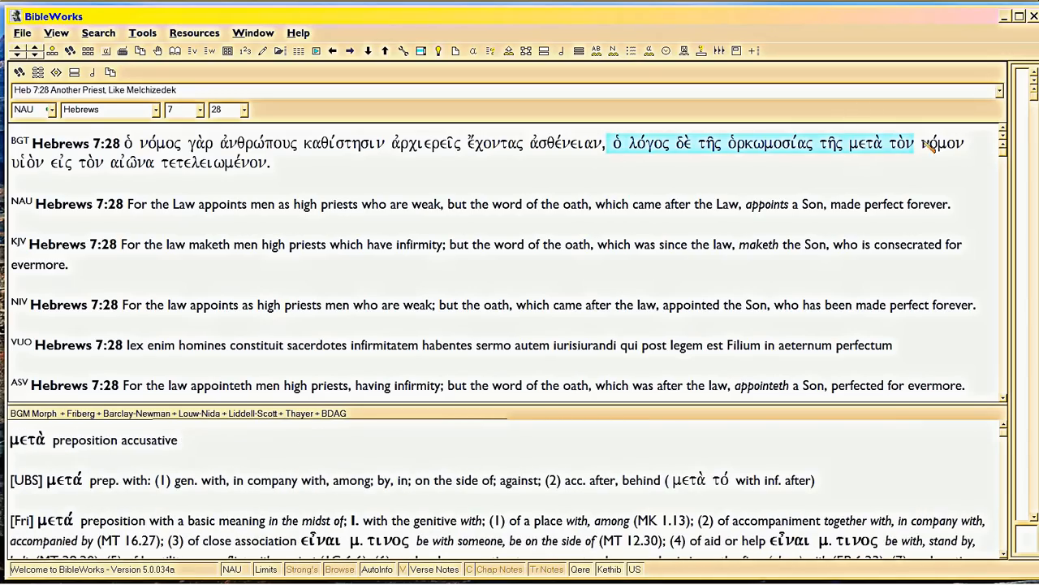
left_click(938, 143)
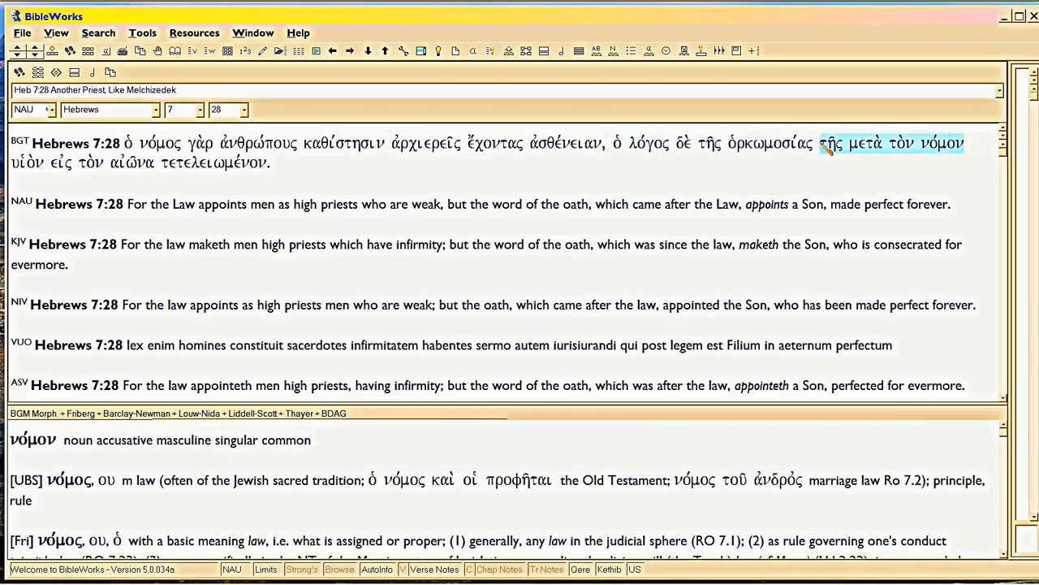
left_click(23, 162)
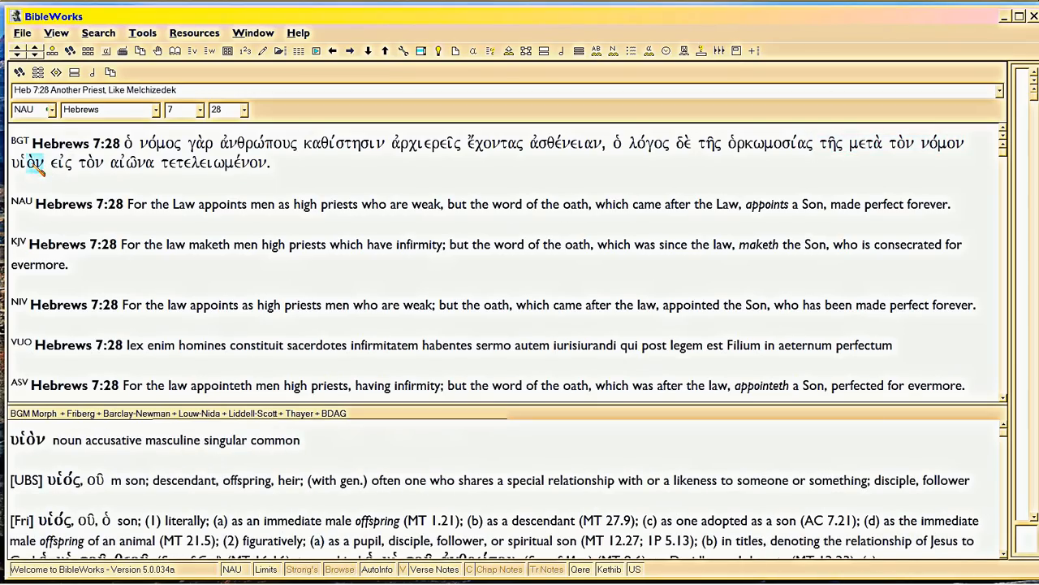
left_click(342, 143)
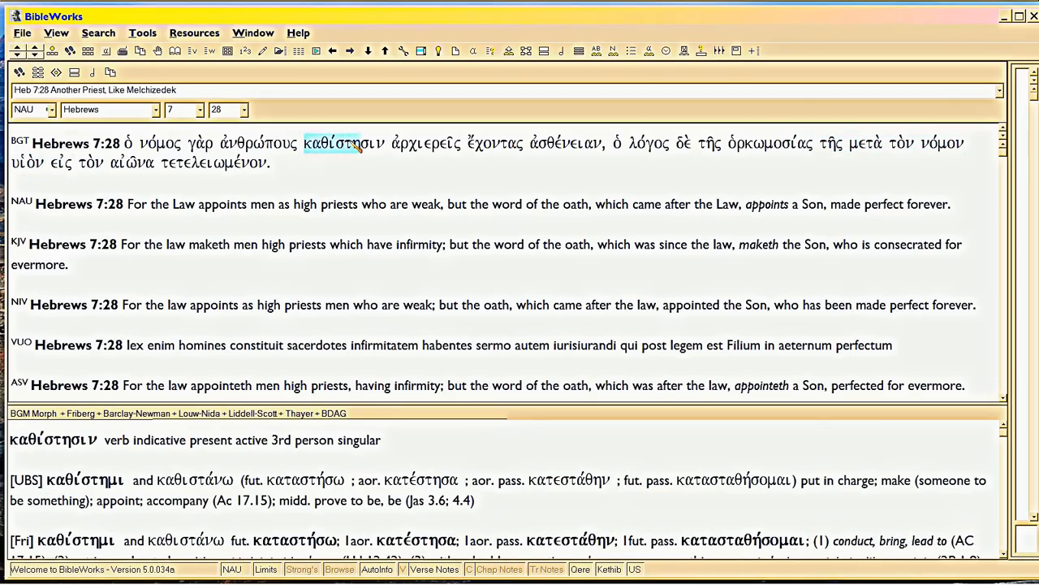
left_click(52, 162)
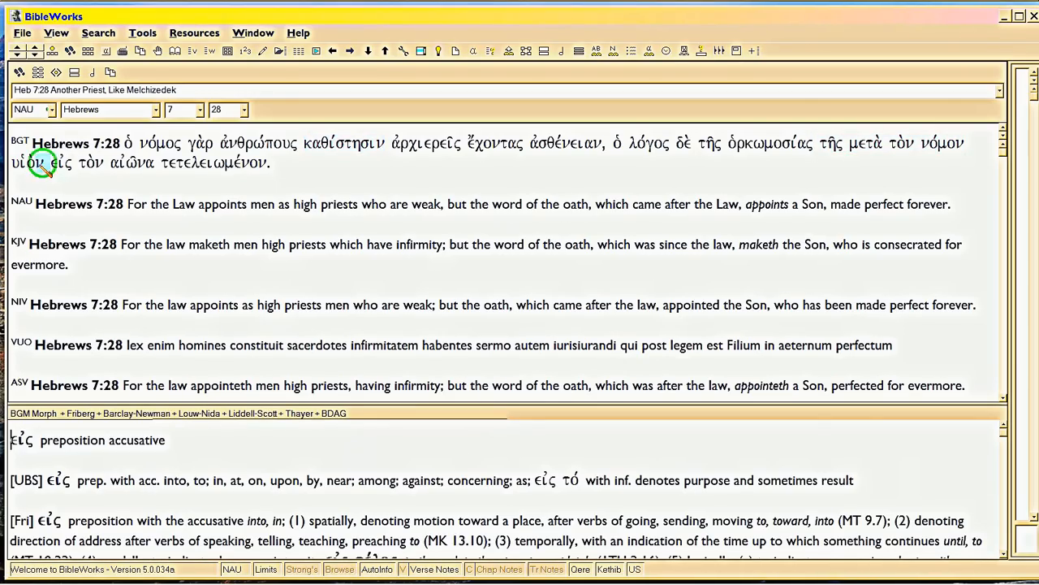
Highlight εἰς τὸν αἰῶνα τετελειωμένον and show the parsing and lexicon entry for τετελειωμένον
left_click(26, 162)
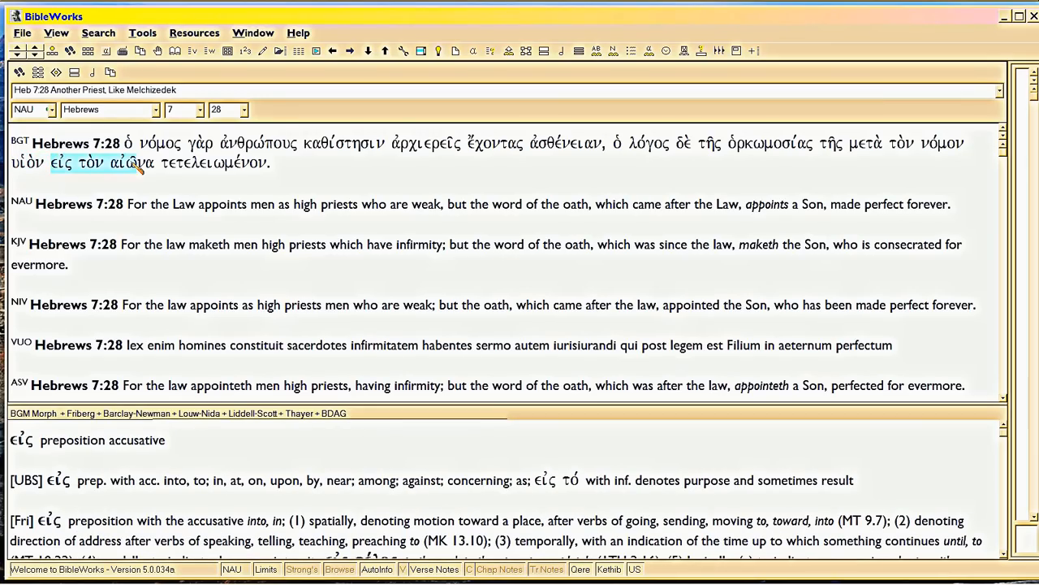
left_click_drag(143, 162, 267, 163)
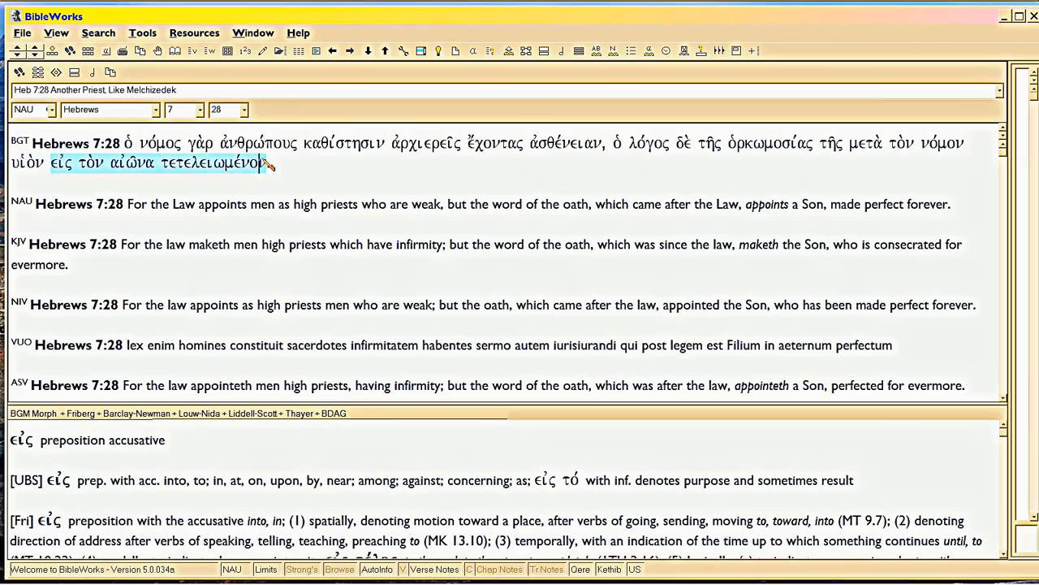
left_click(215, 162)
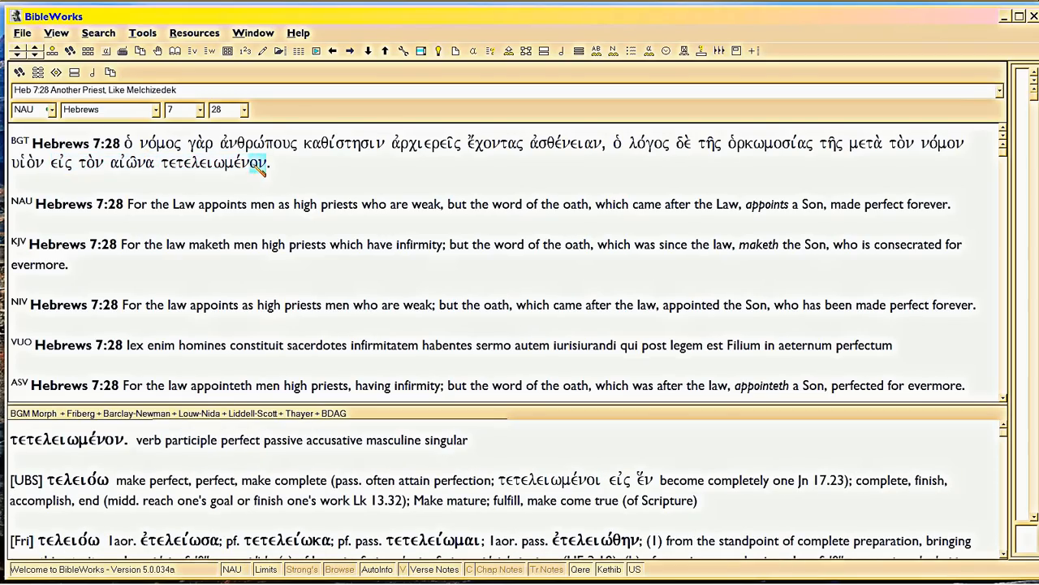
Revisit τετελειωμένον, then look up ὁρκωμοσίας and highlight ὁ λόγος δὲ τῆς ὁρκωμοσίας
double_click(215, 162)
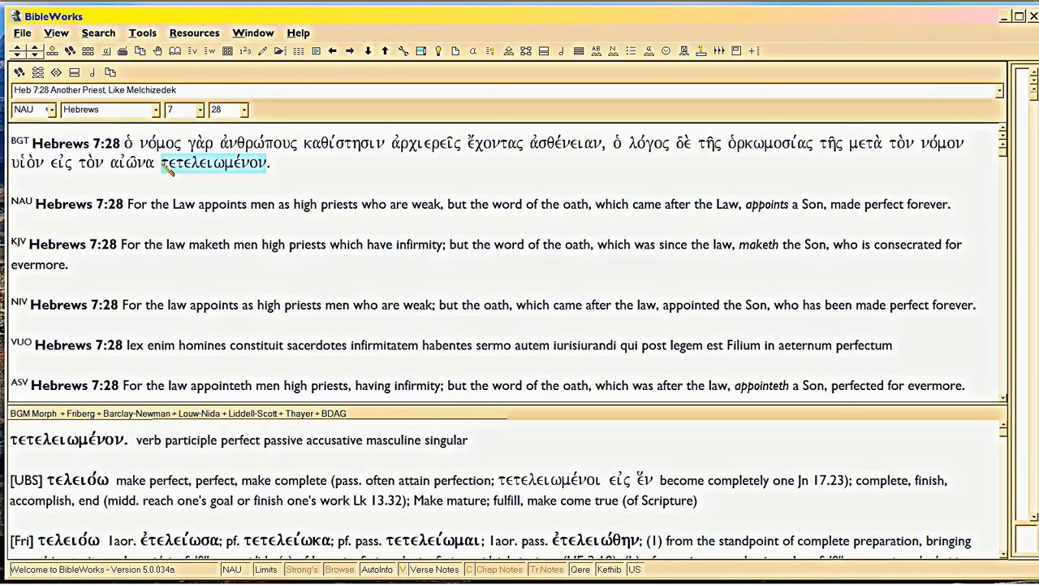
mouse_move(230, 168)
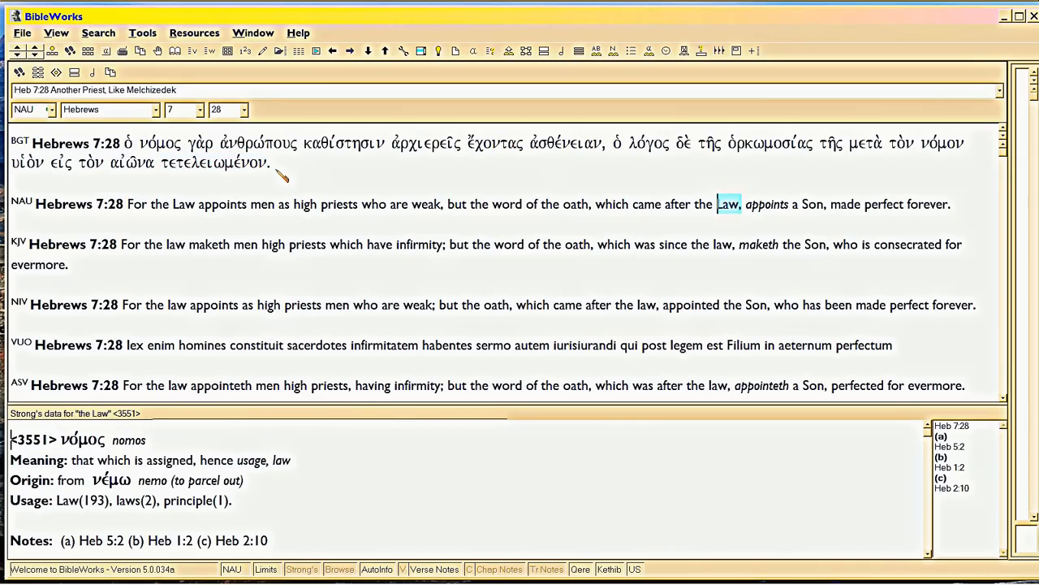
left_click(214, 163)
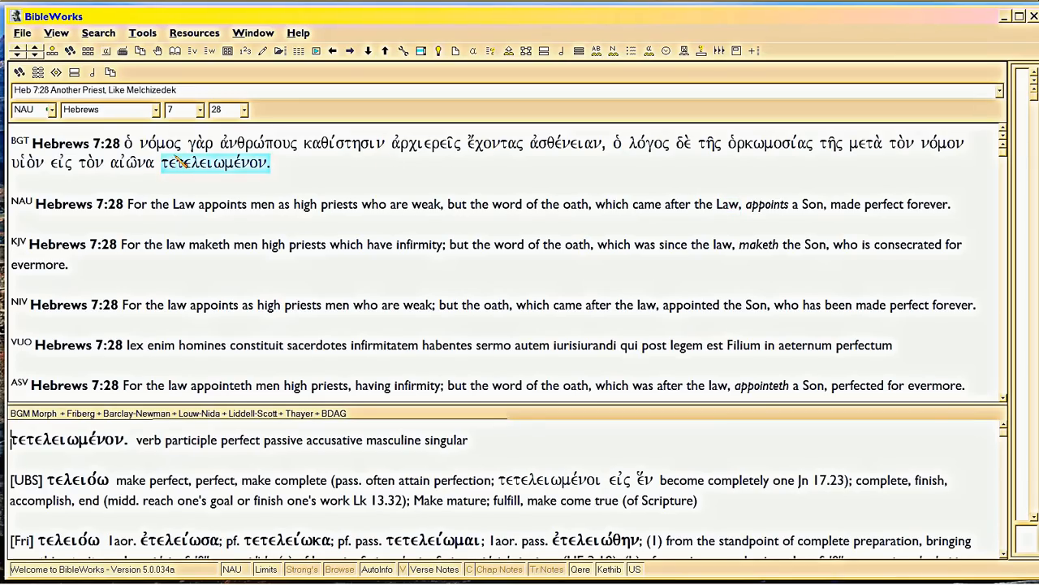
left_click(771, 143)
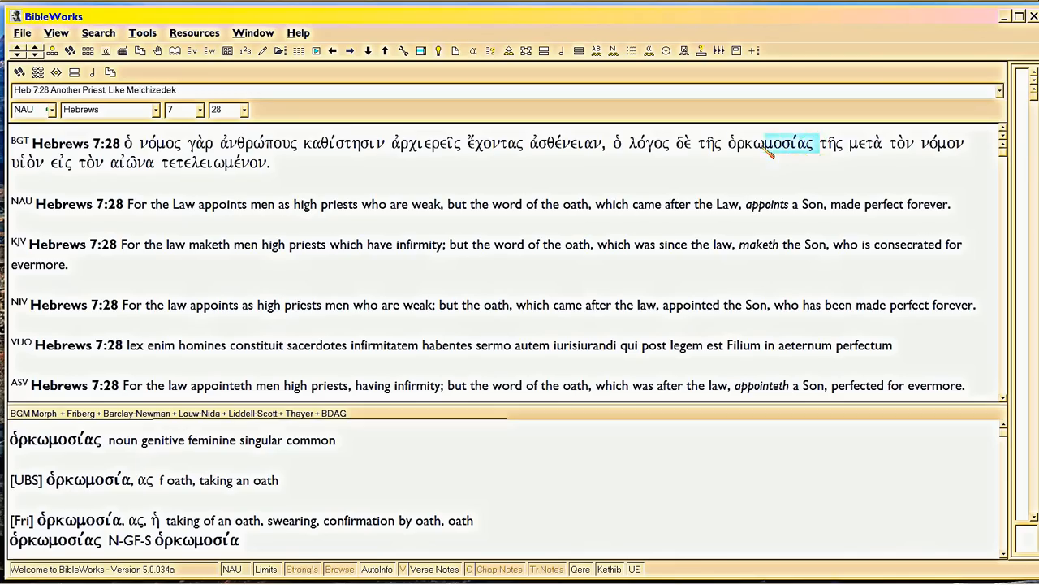
left_click_drag(769, 149, 614, 149)
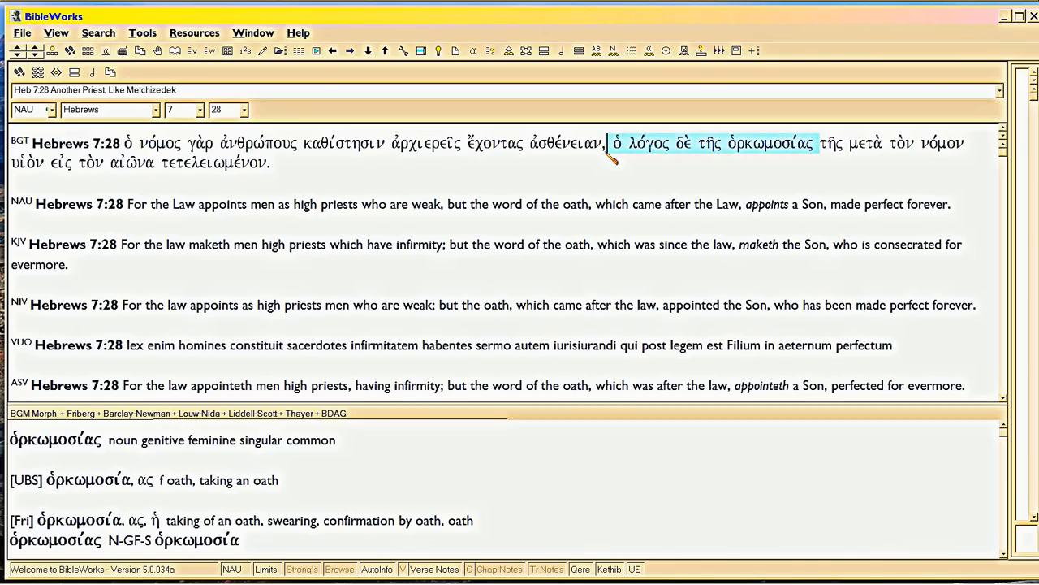